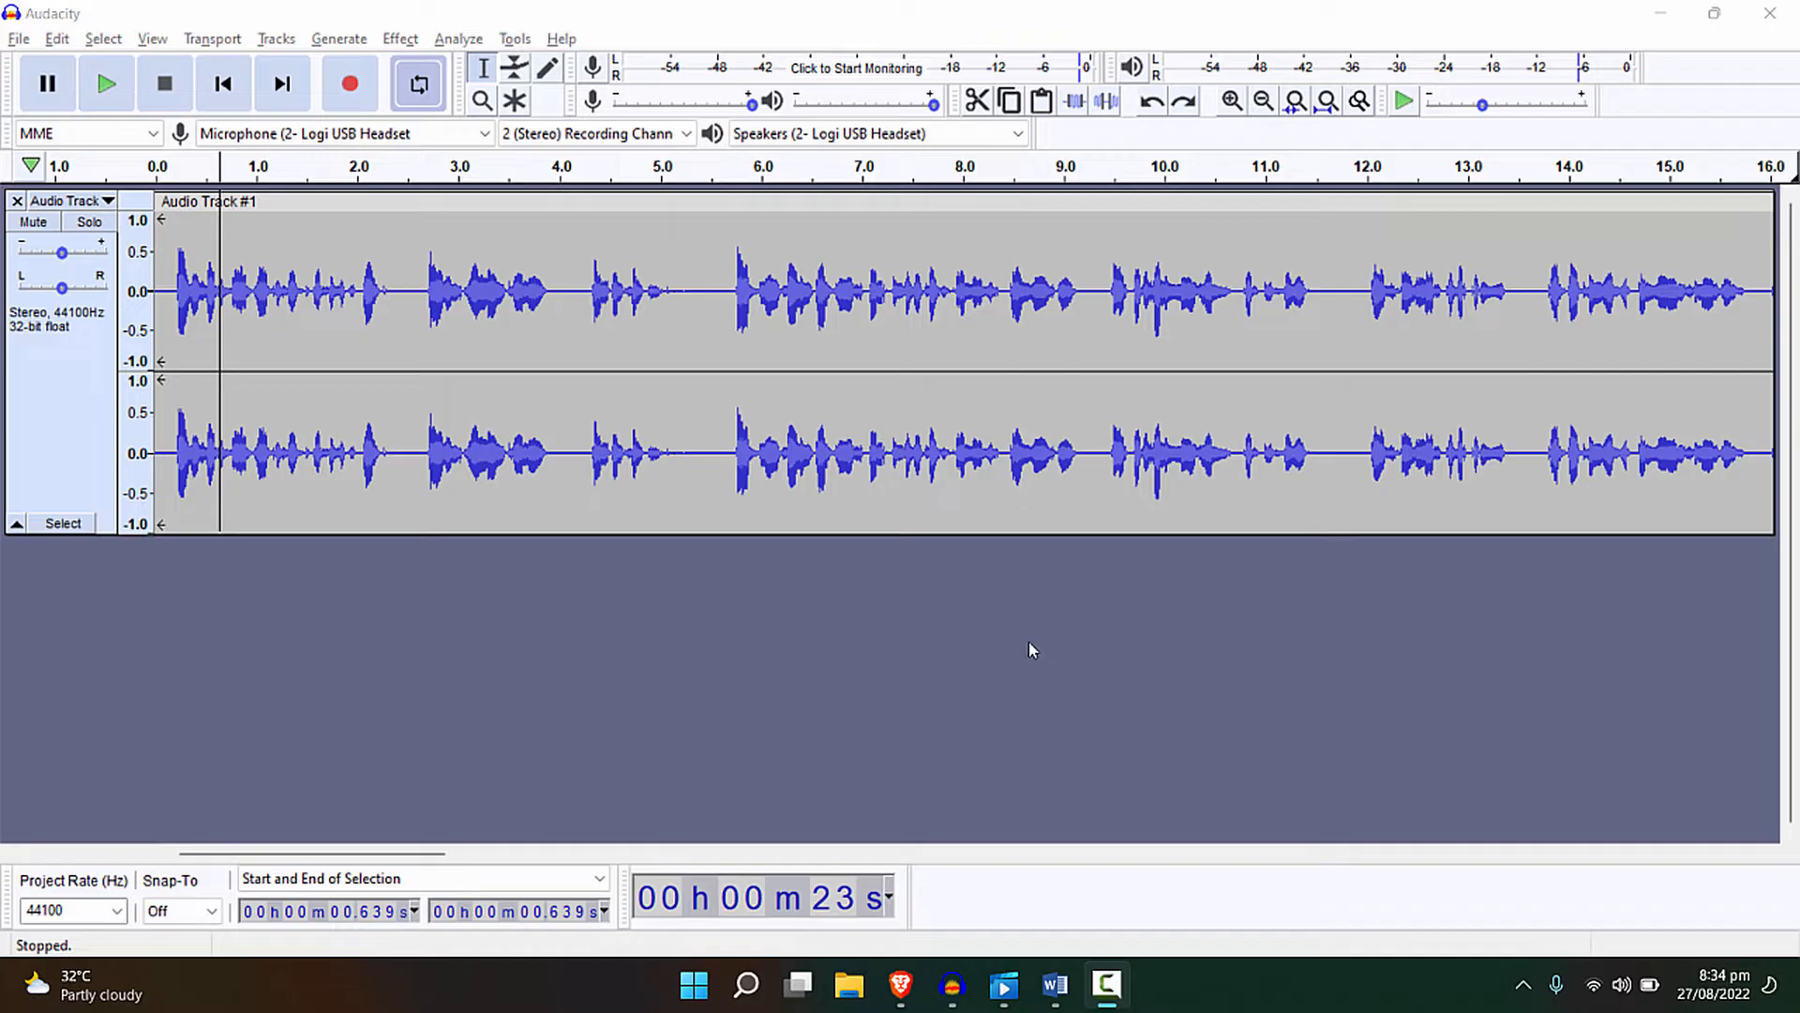
pyautogui.moveTo(1120, 840)
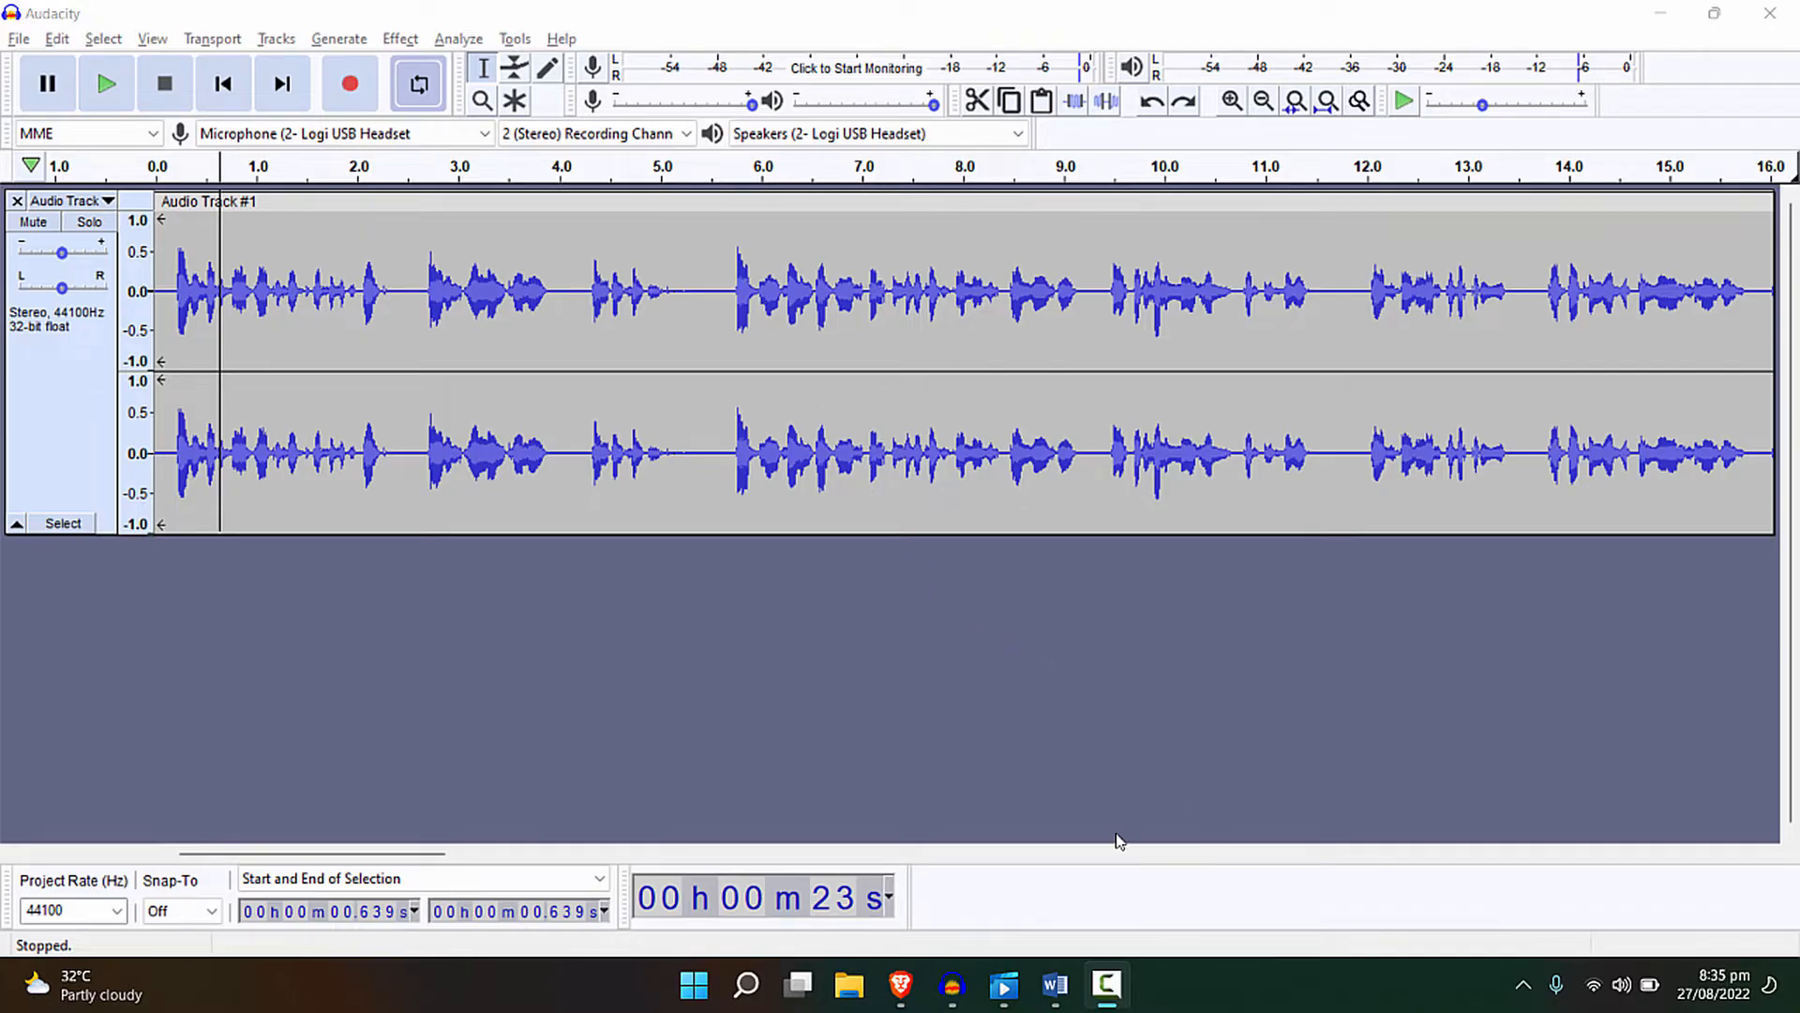
pyautogui.moveTo(1123, 669)
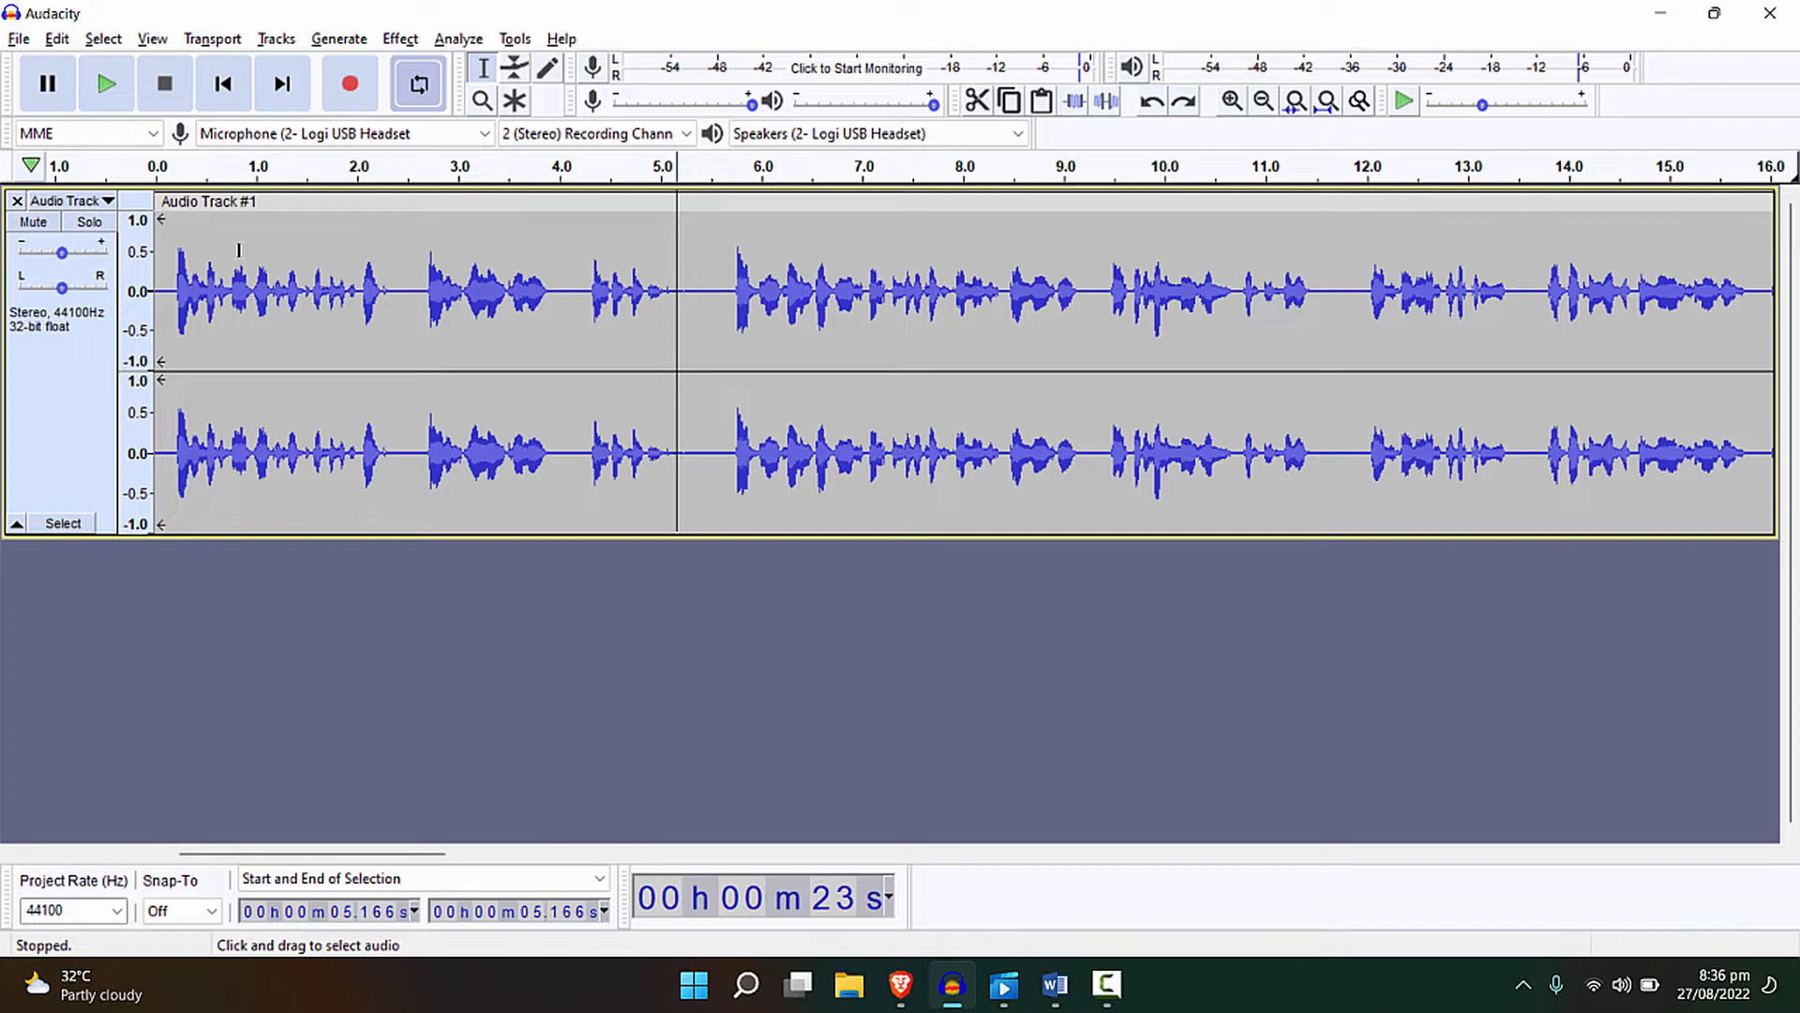
pyautogui.moveTo(291, 276)
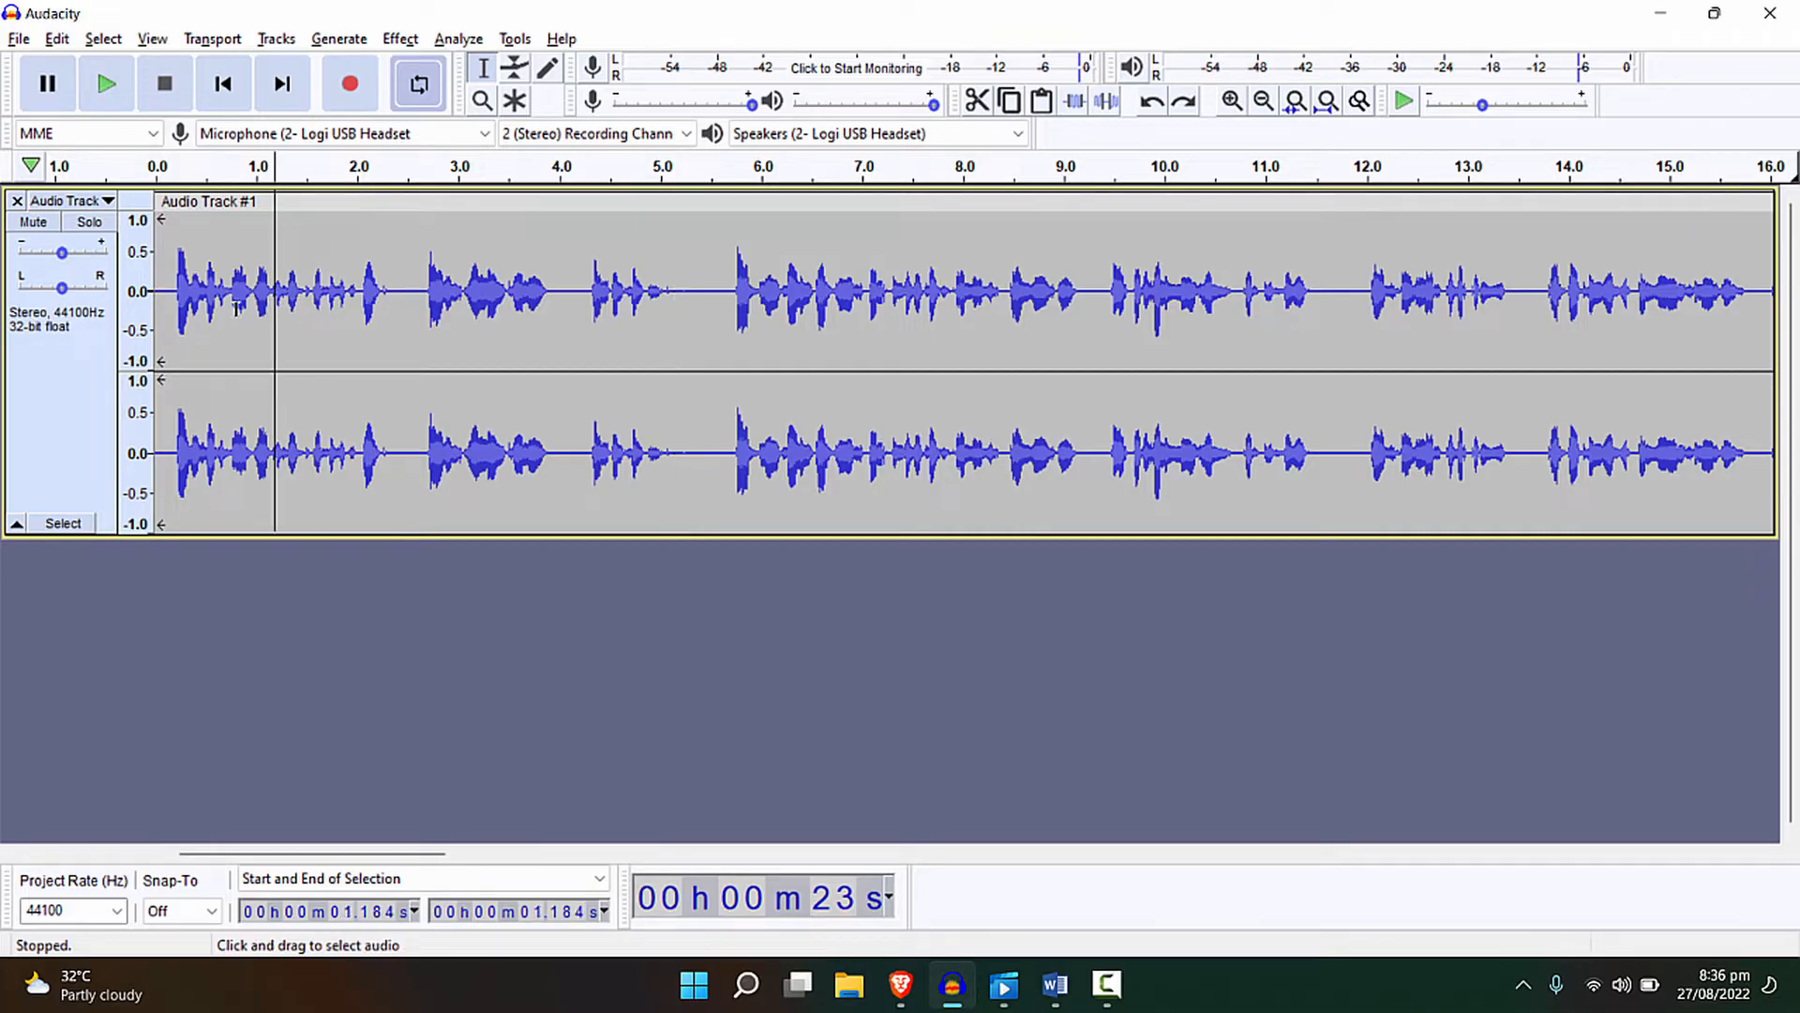
# Play back the clip from about 4.3 seconds, then move the play position to about 6.5 seconds.
pyautogui.moveTo(265, 316); pyautogui.dragTo(230, 316)
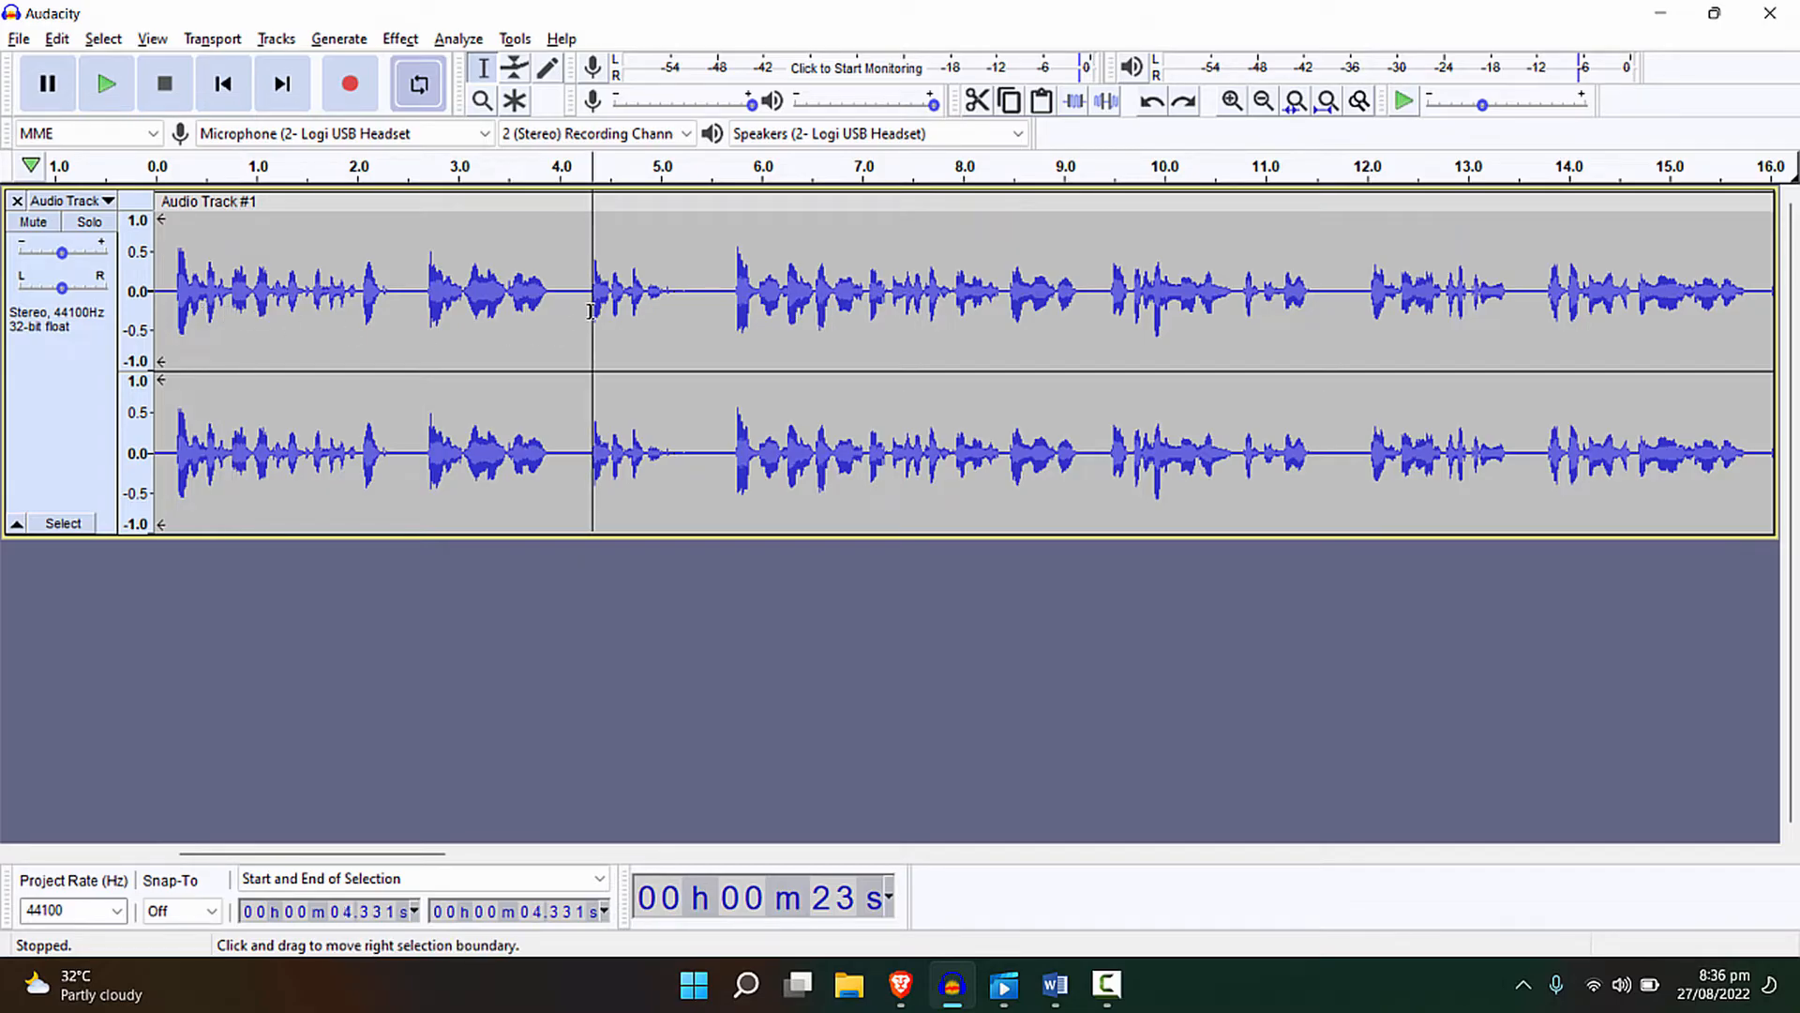
pyautogui.click(106, 82)
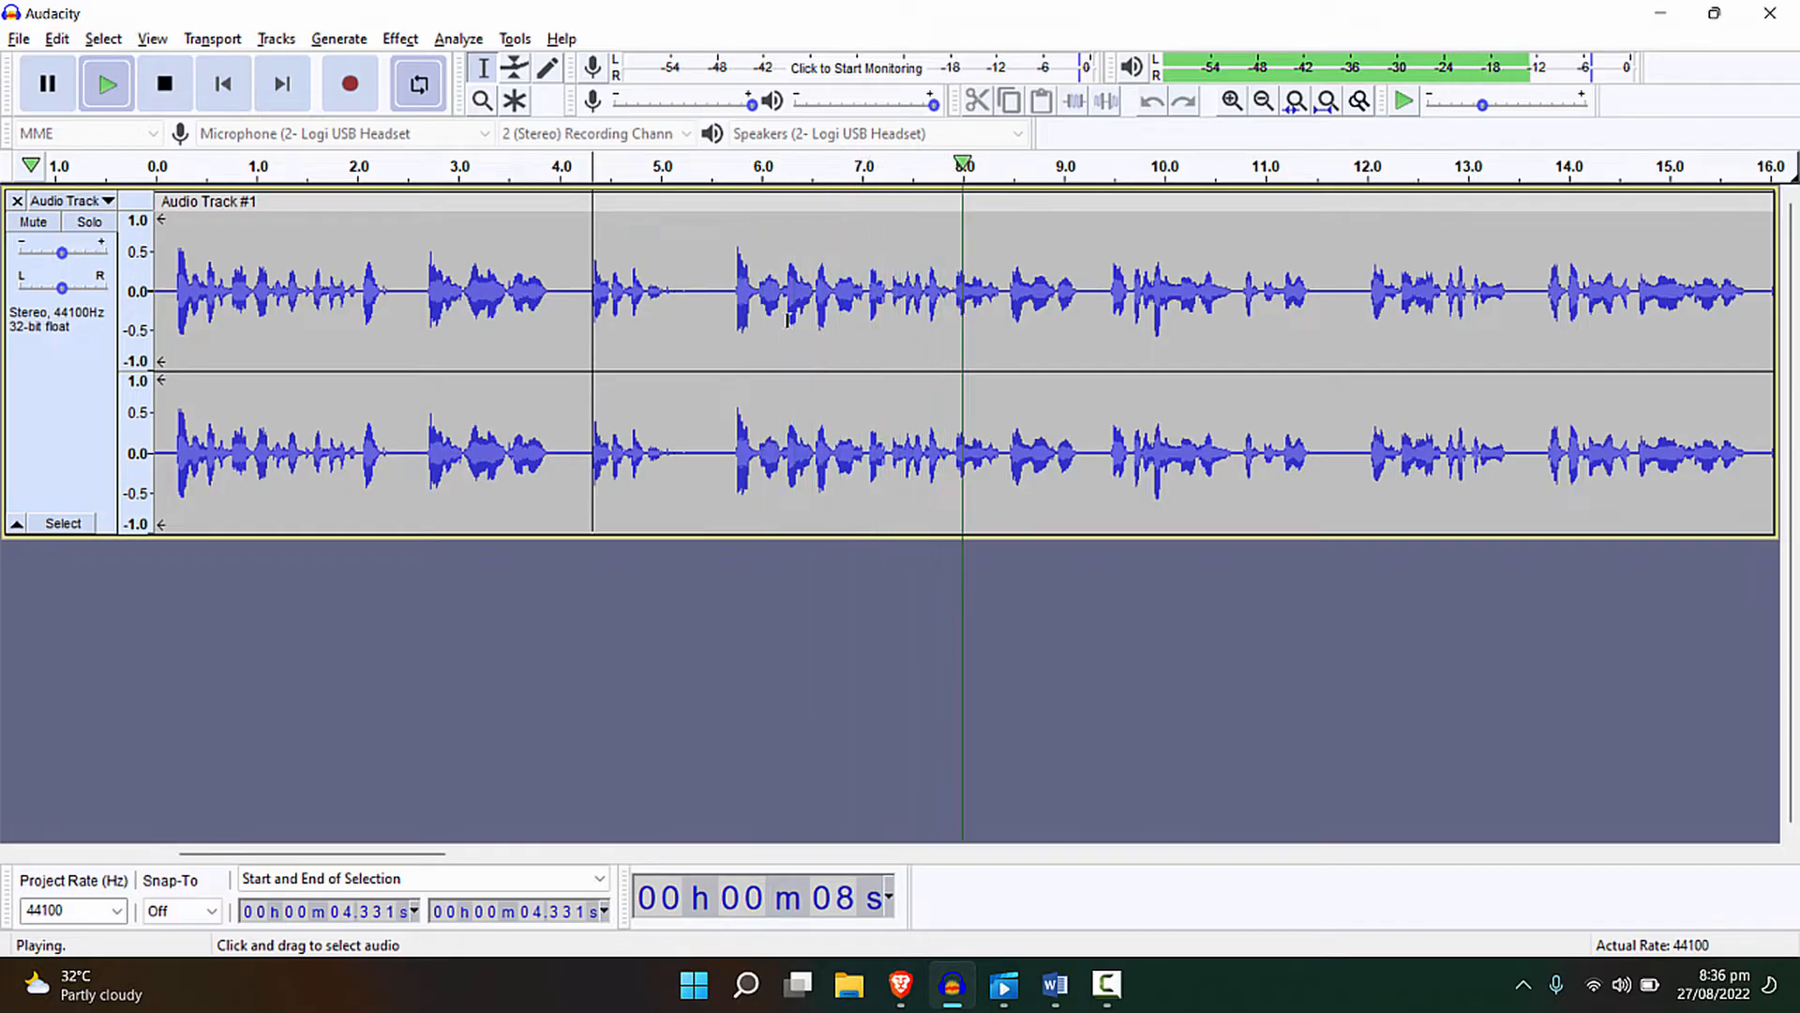
pyautogui.click(164, 82)
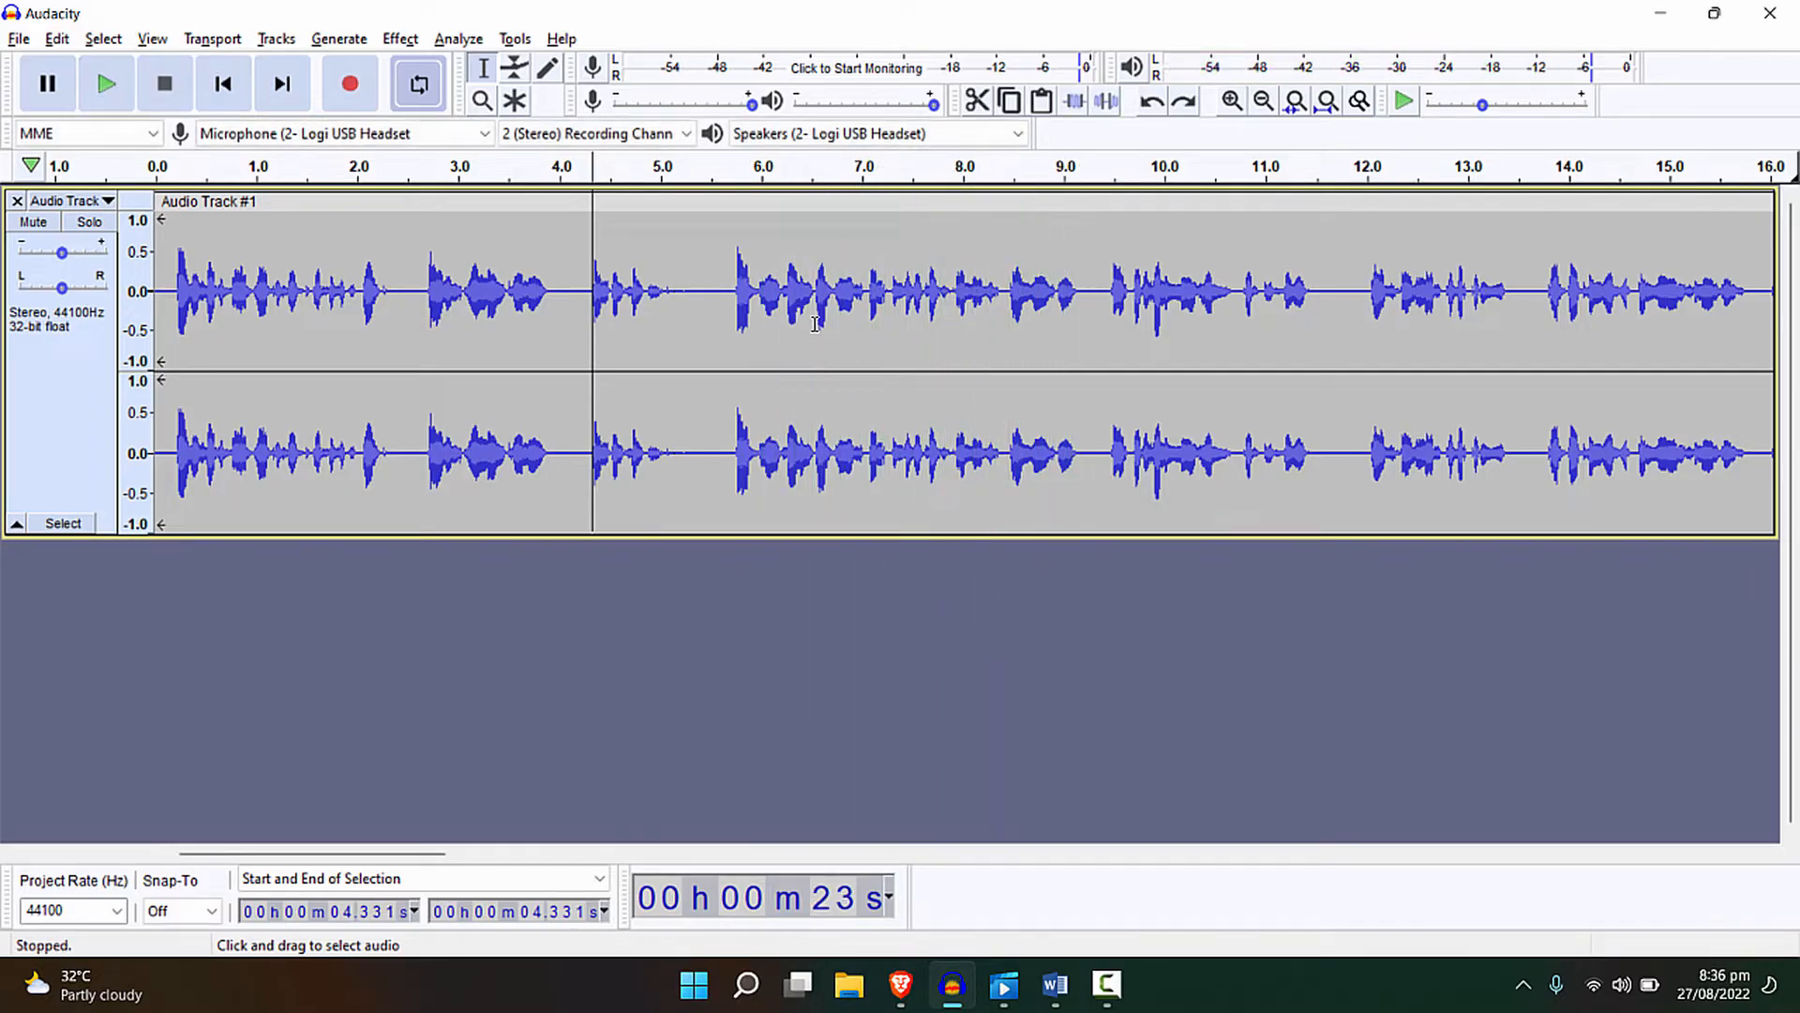
pyautogui.click(813, 287)
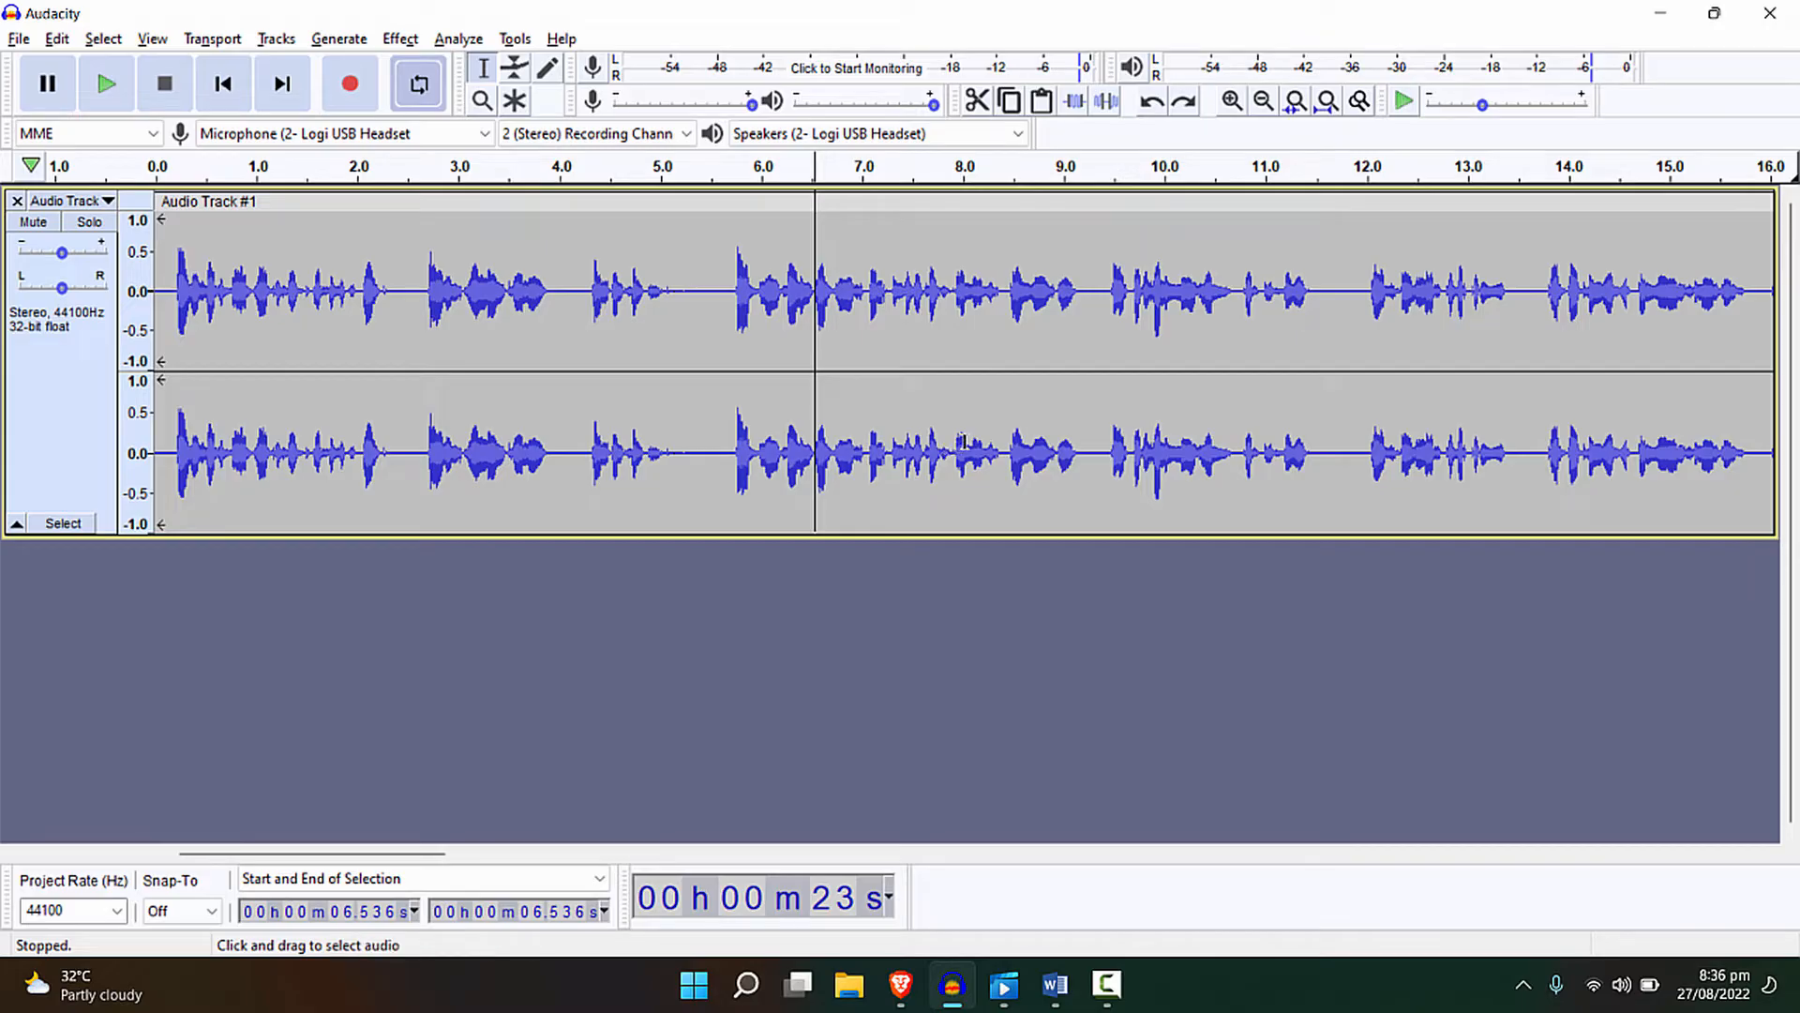
# Select the whole voice clip and bring up Effect > Amplify.
pyautogui.click(218, 522)
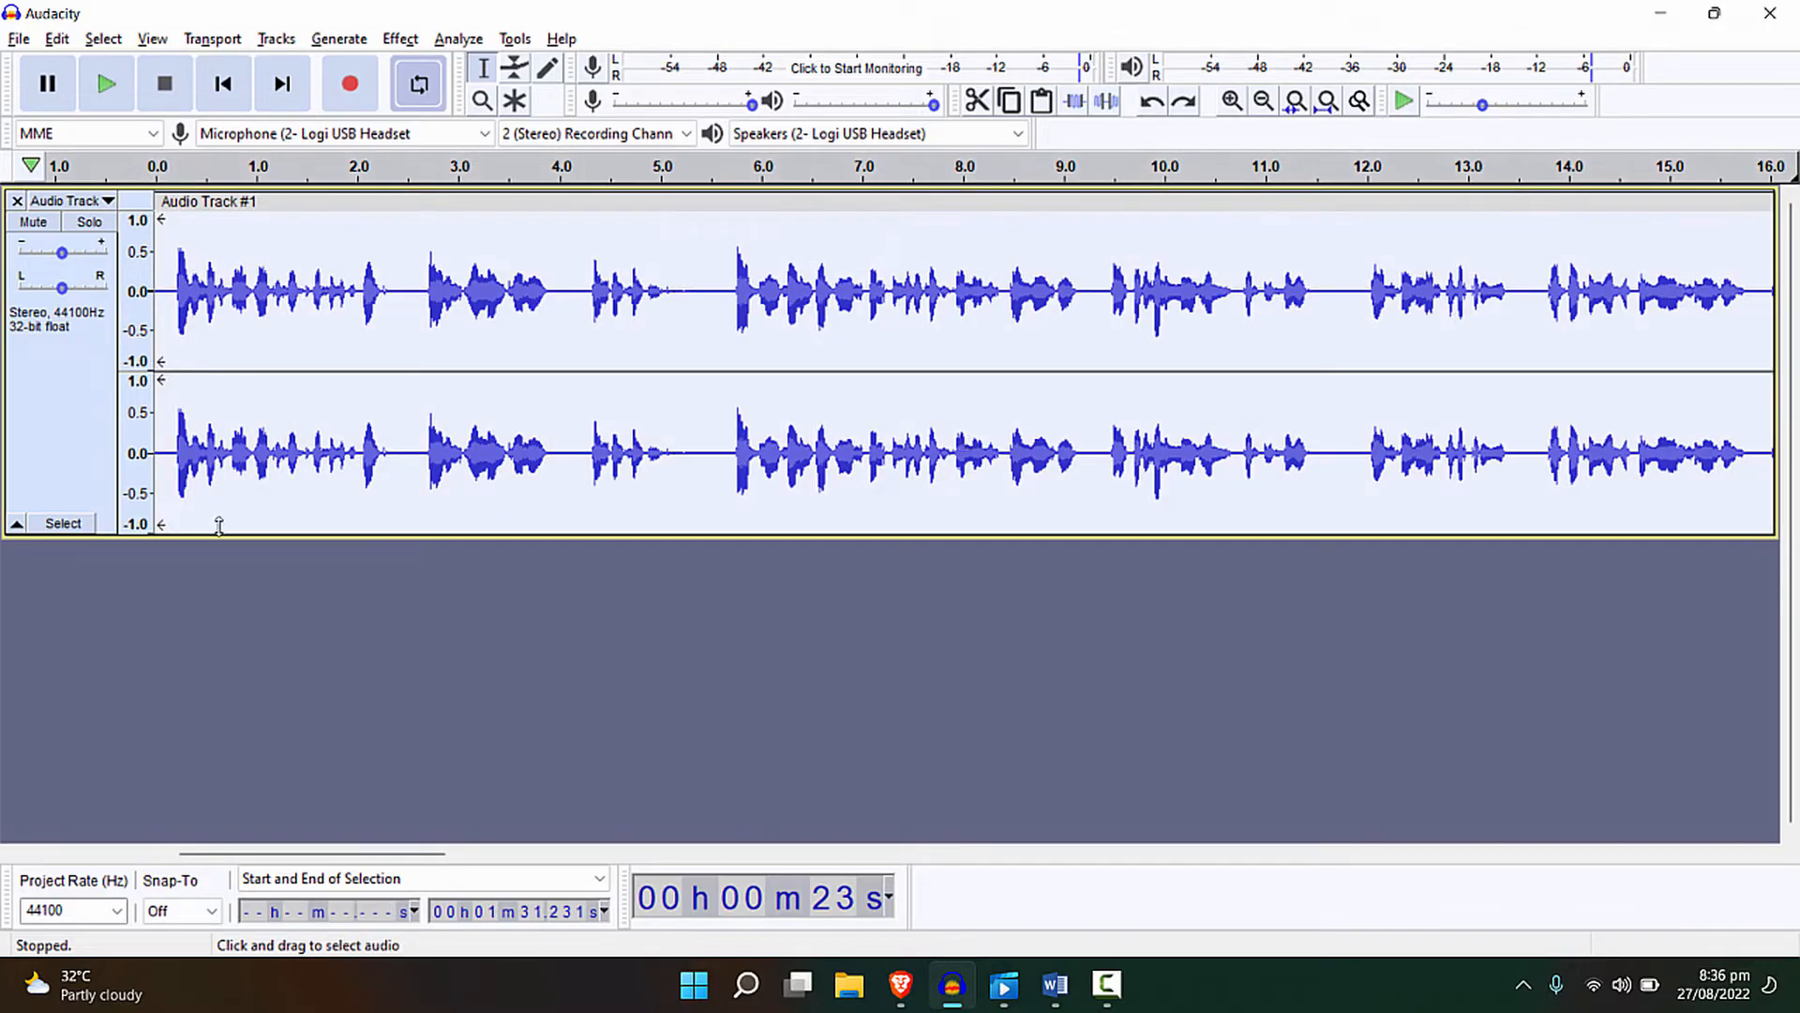
pyautogui.click(399, 37)
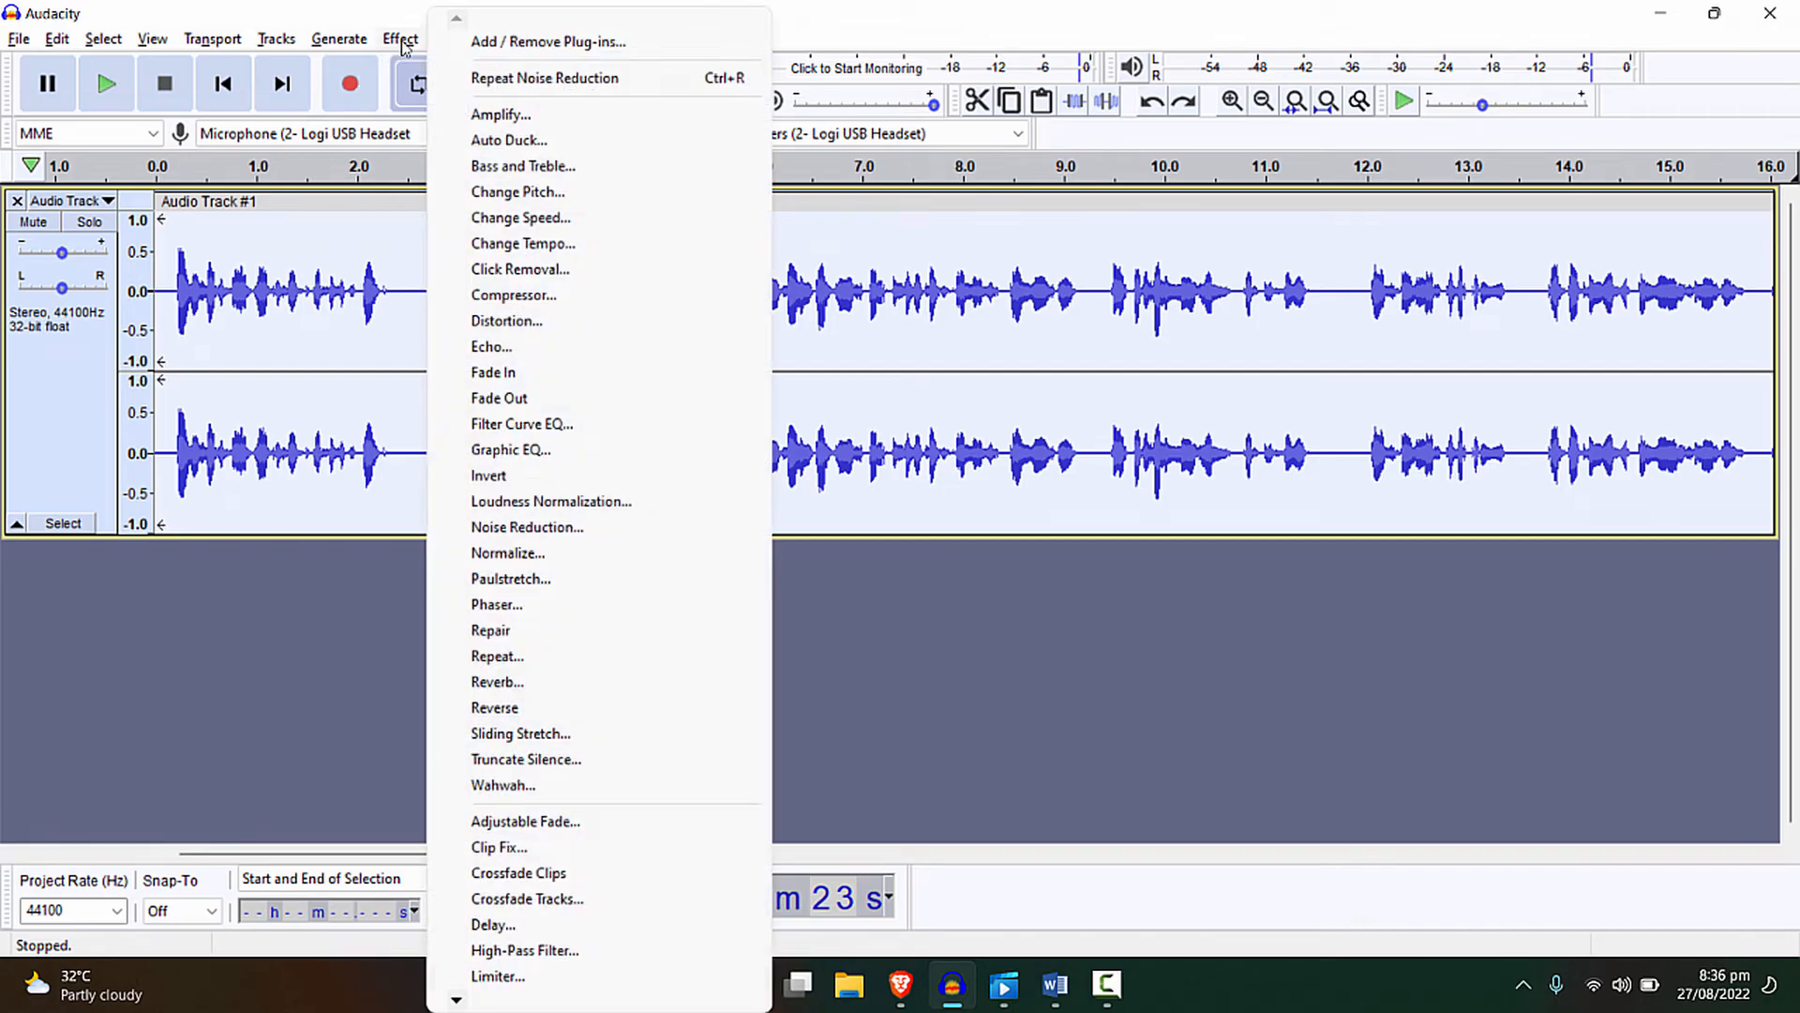
pyautogui.click(500, 114)
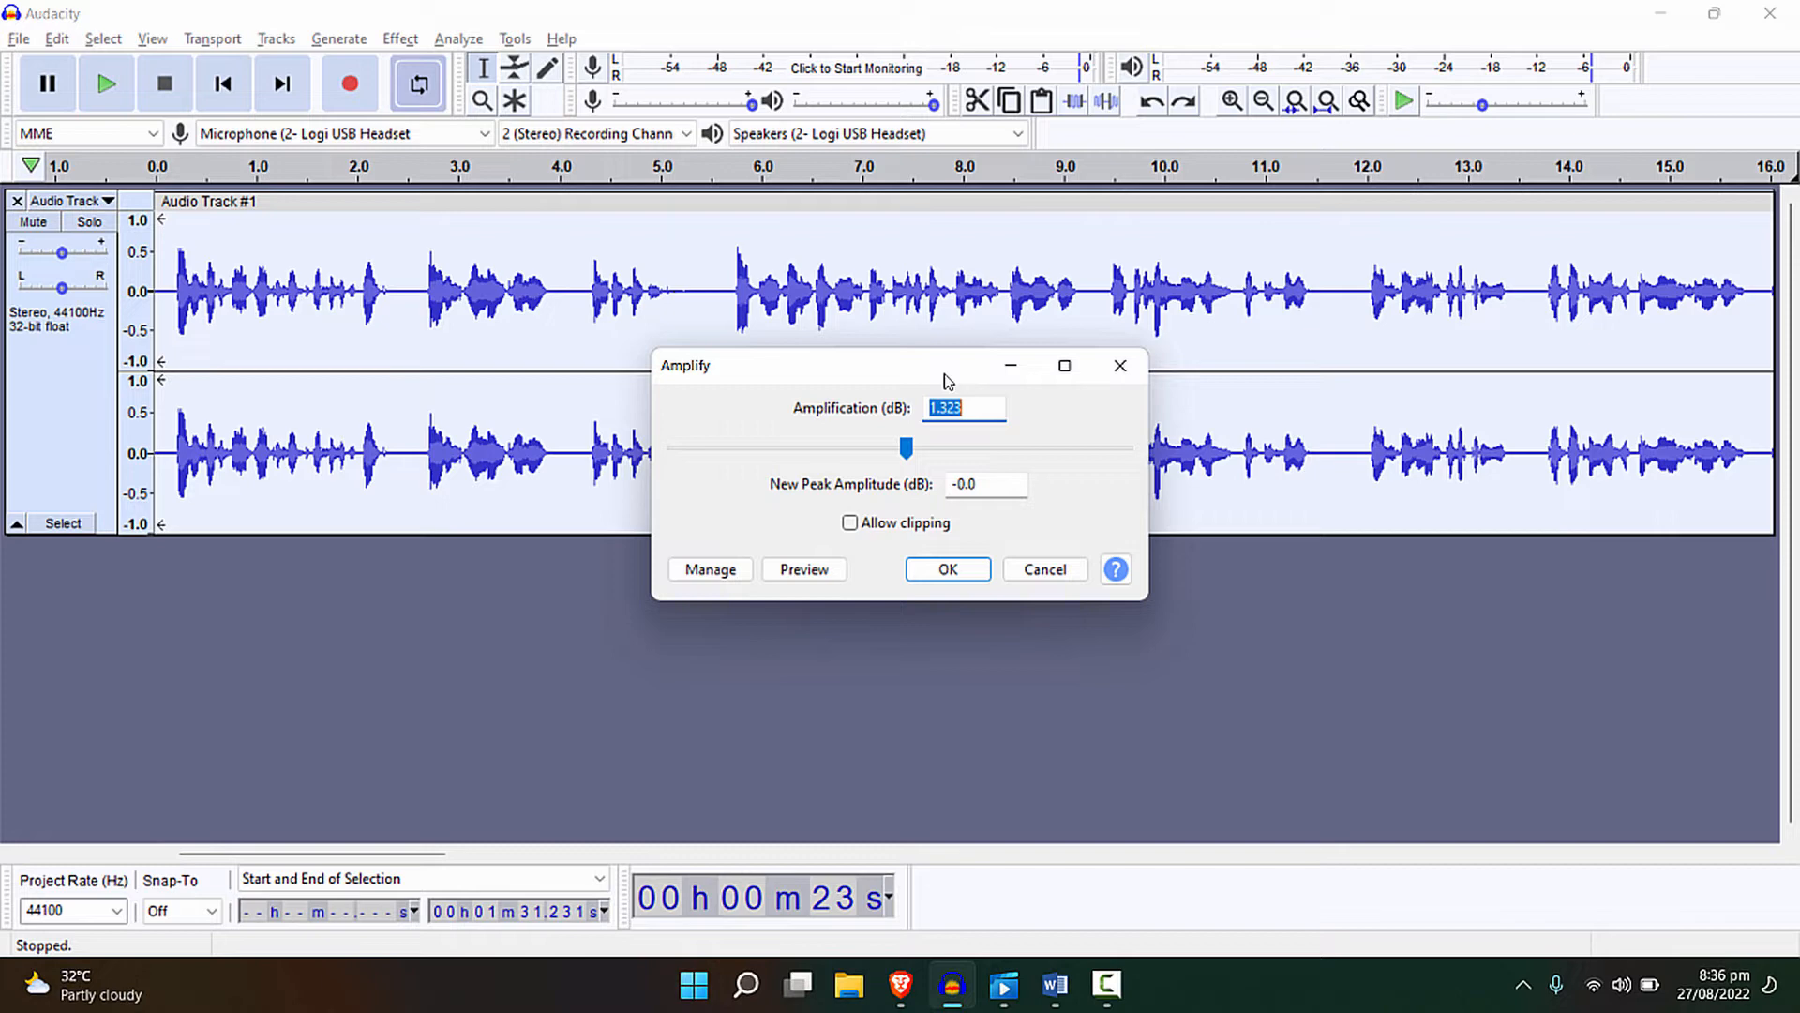
pyautogui.moveTo(800, 428)
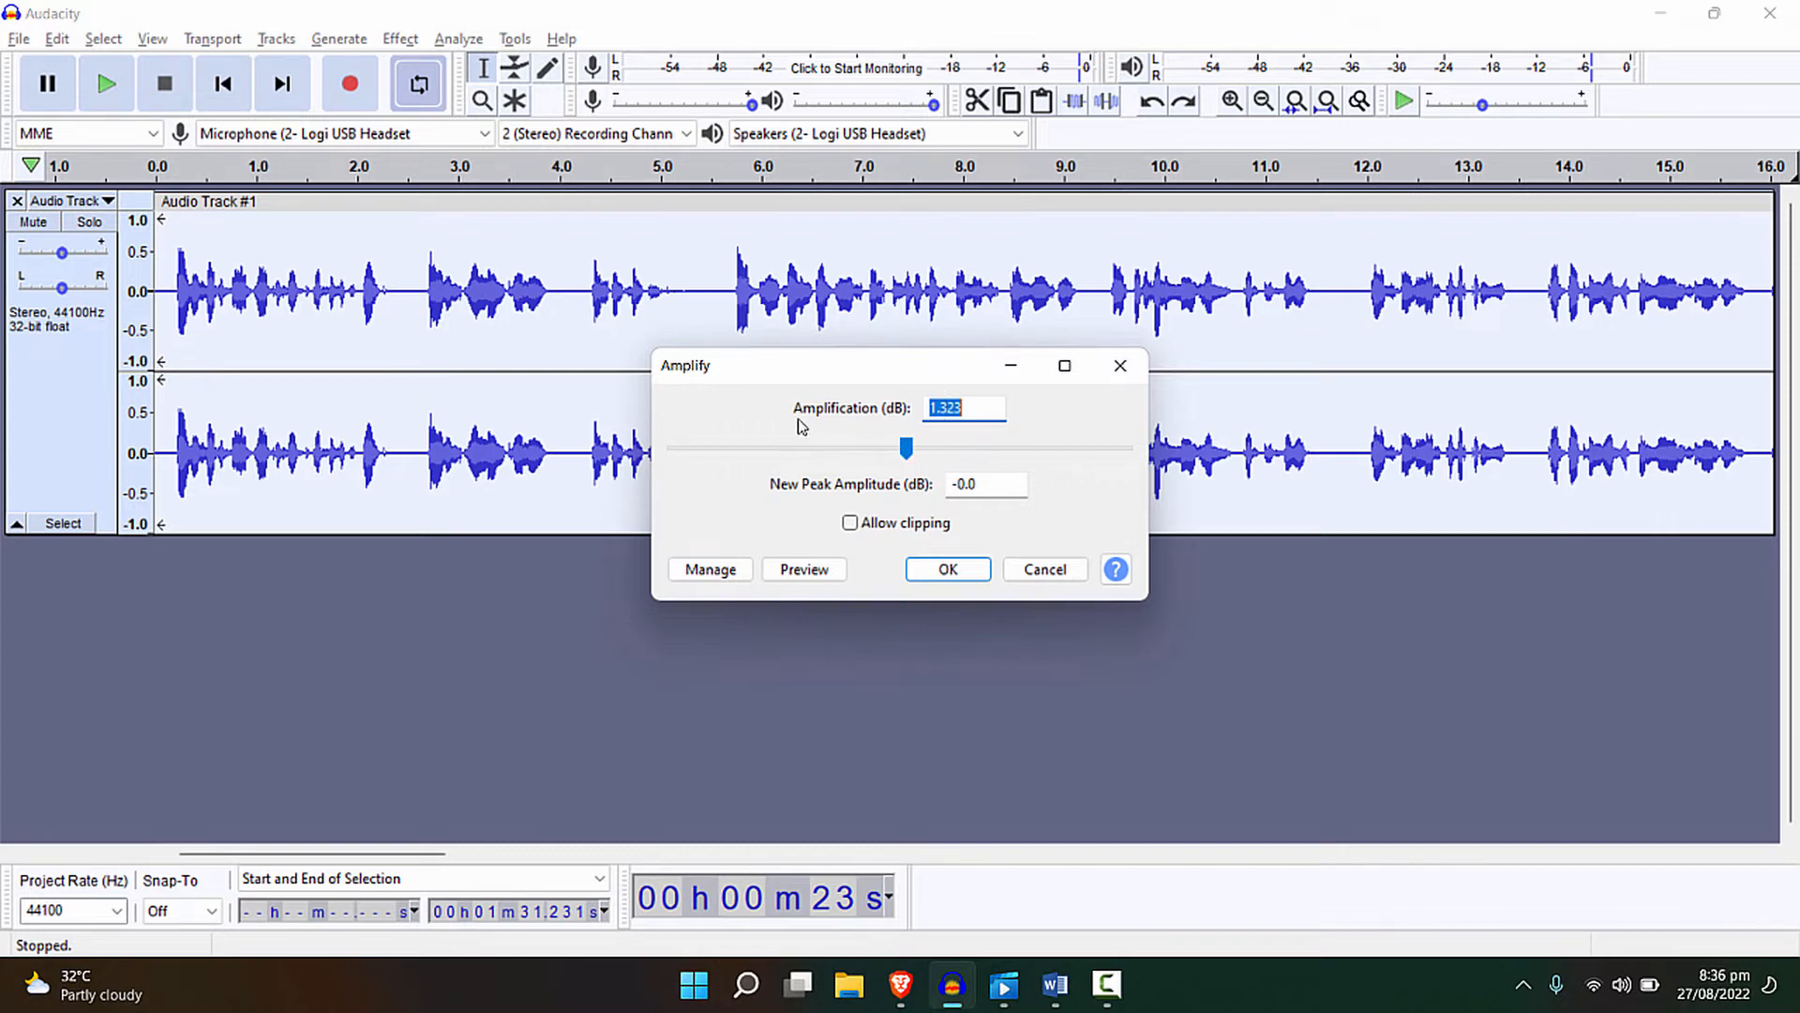
pyautogui.moveTo(347, 417)
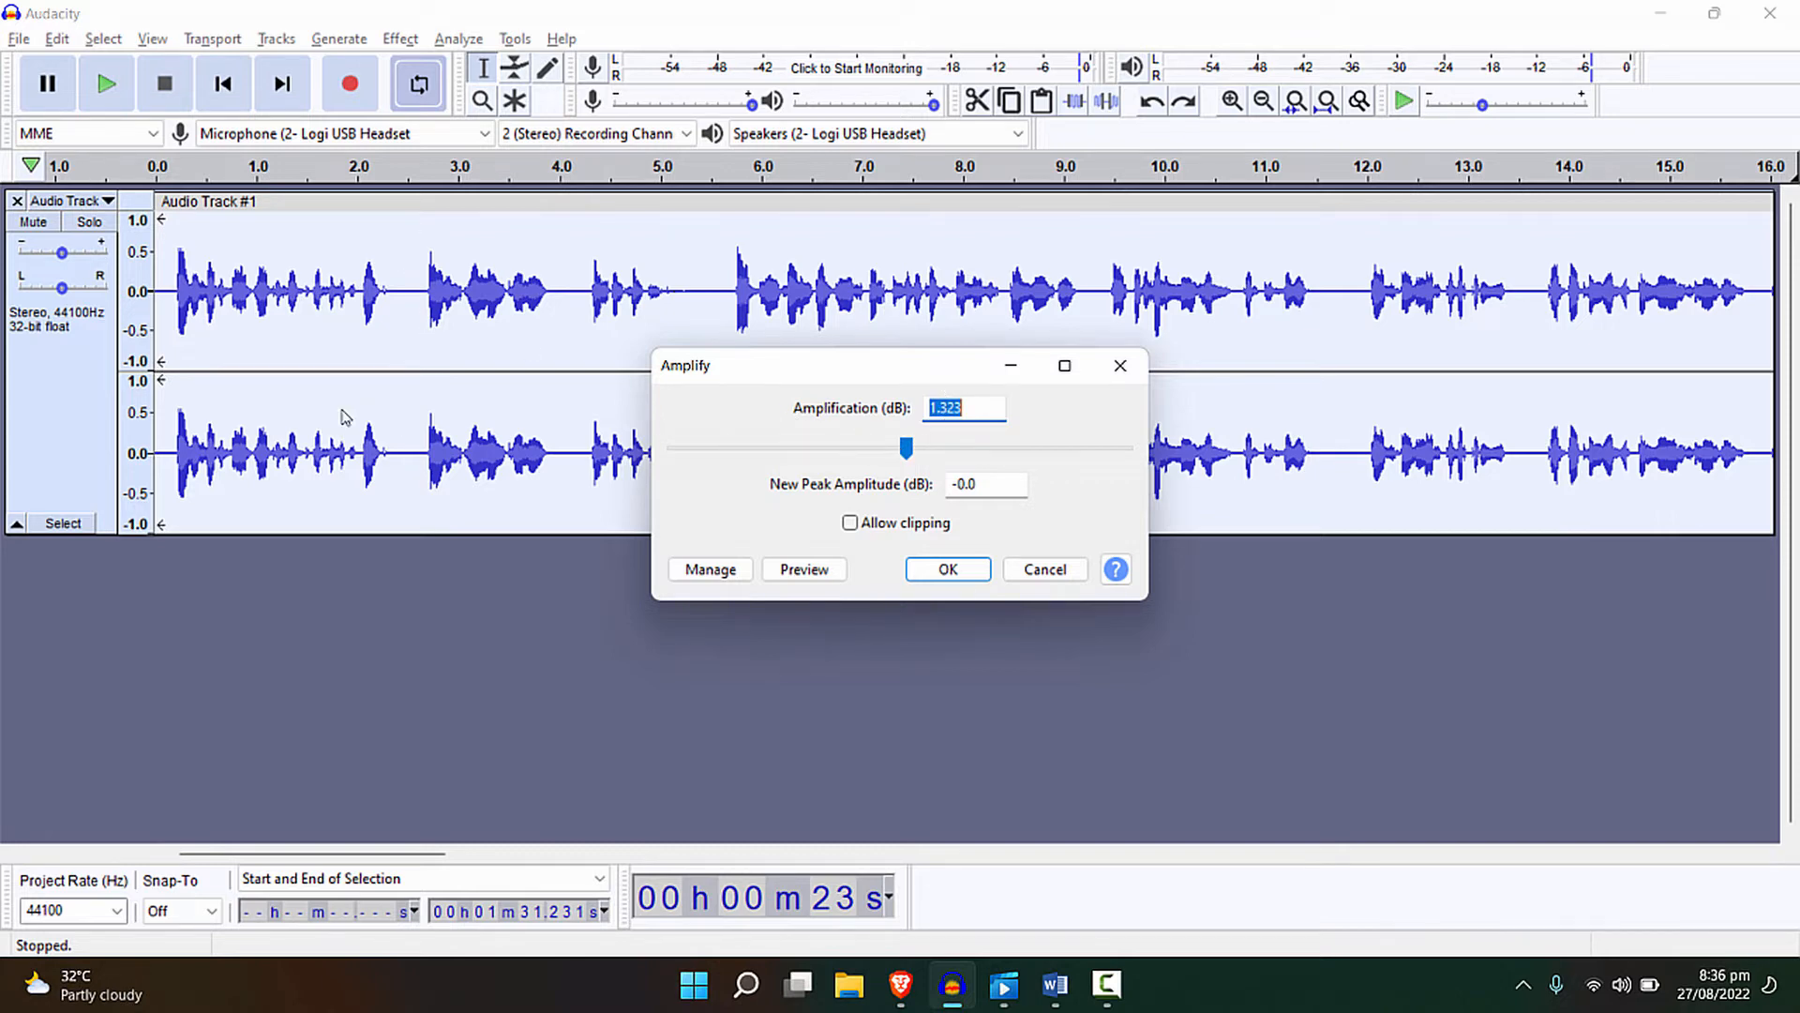
pyautogui.moveTo(880, 425)
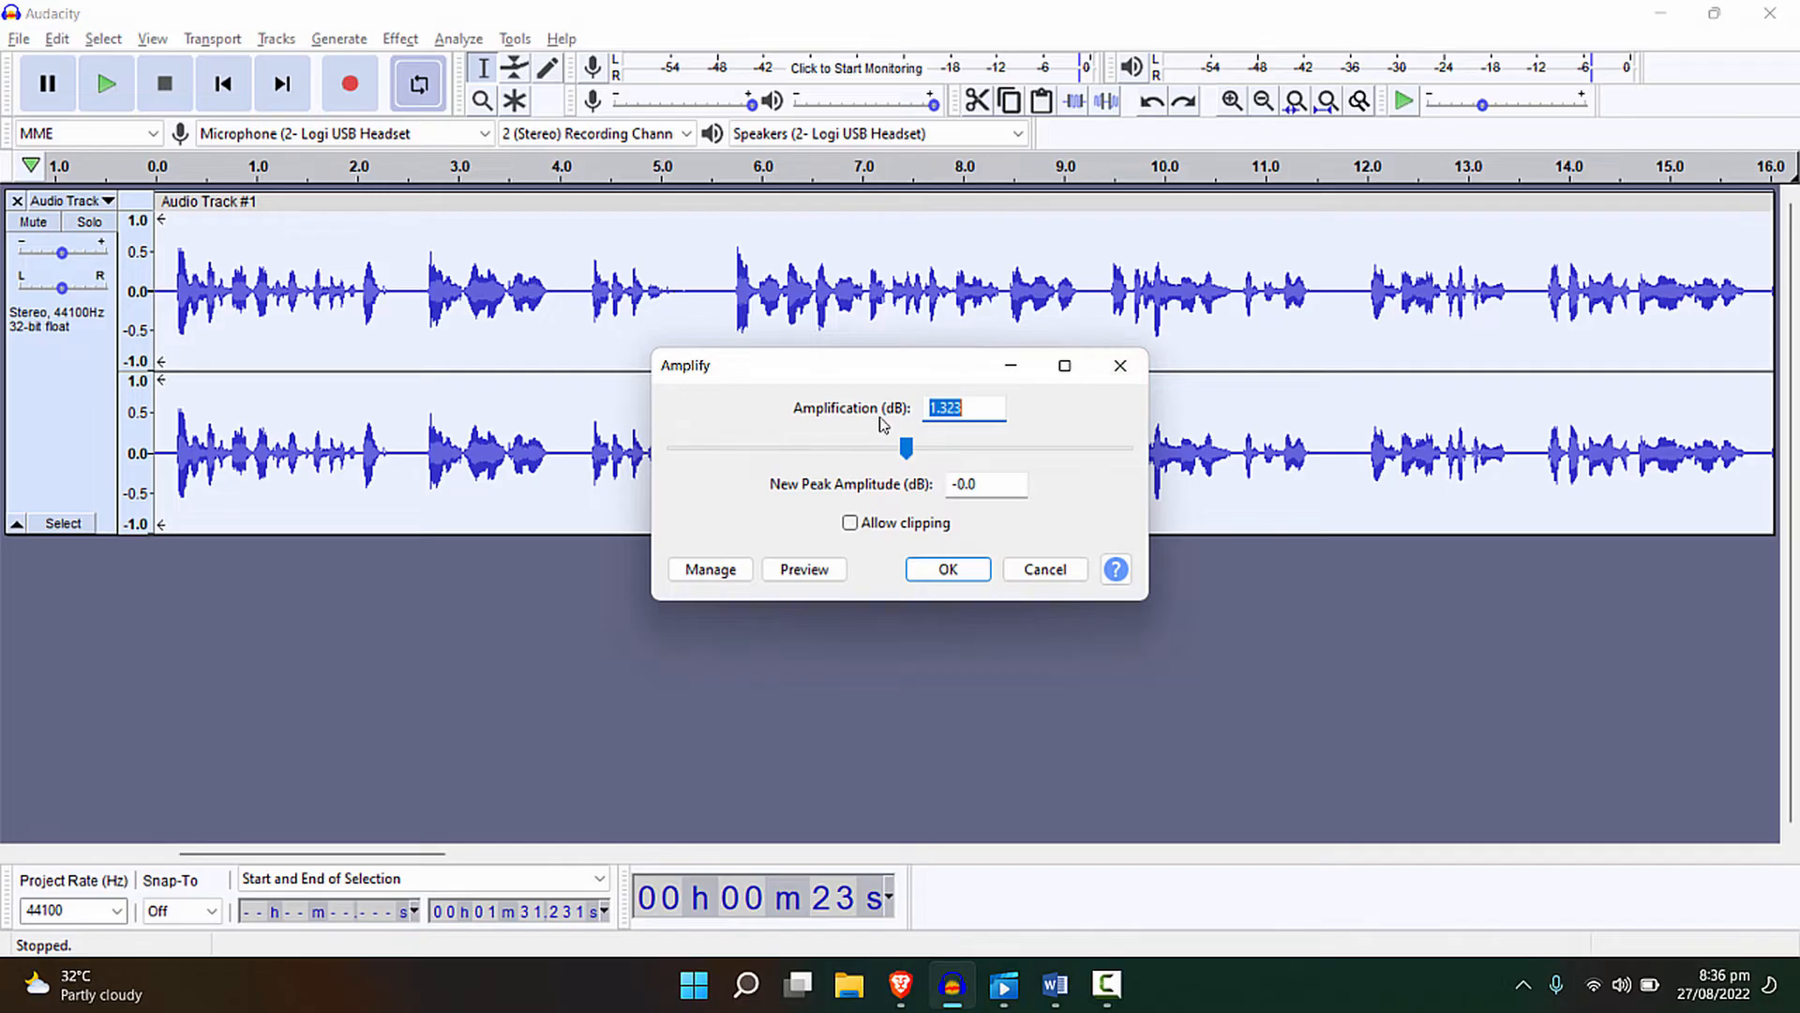
pyautogui.moveTo(999, 440)
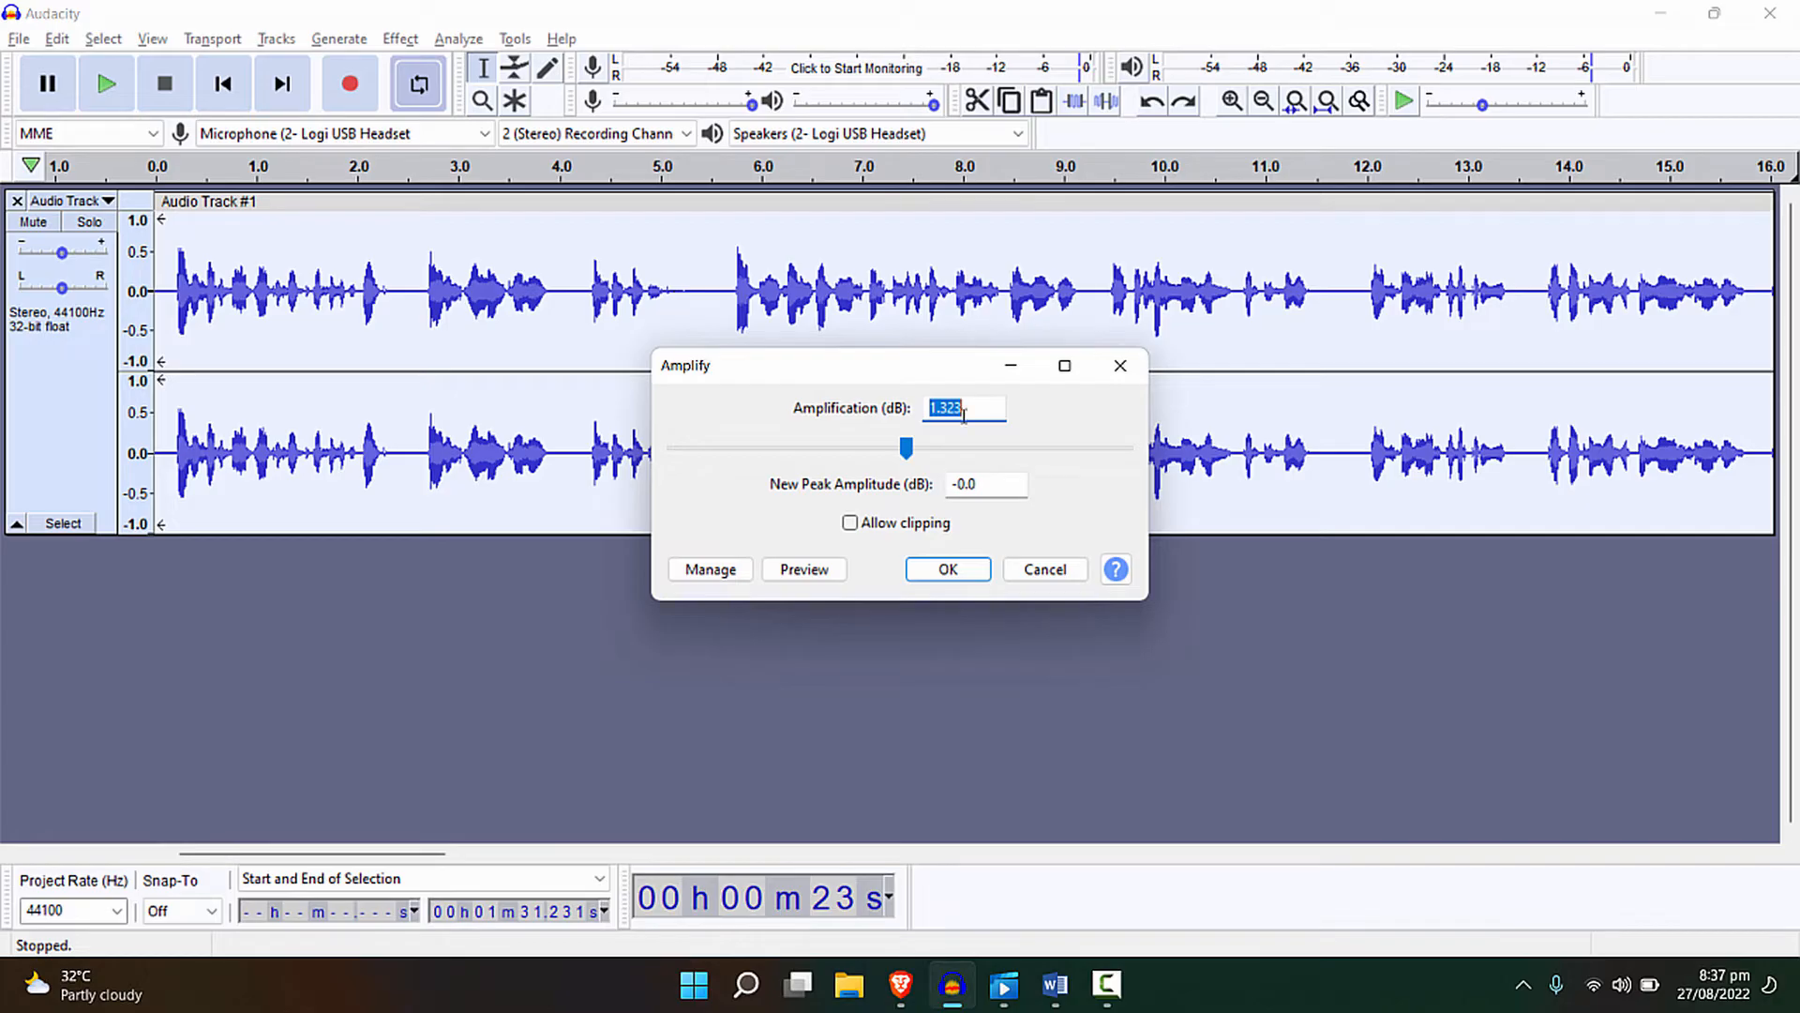
pyautogui.moveTo(972, 660)
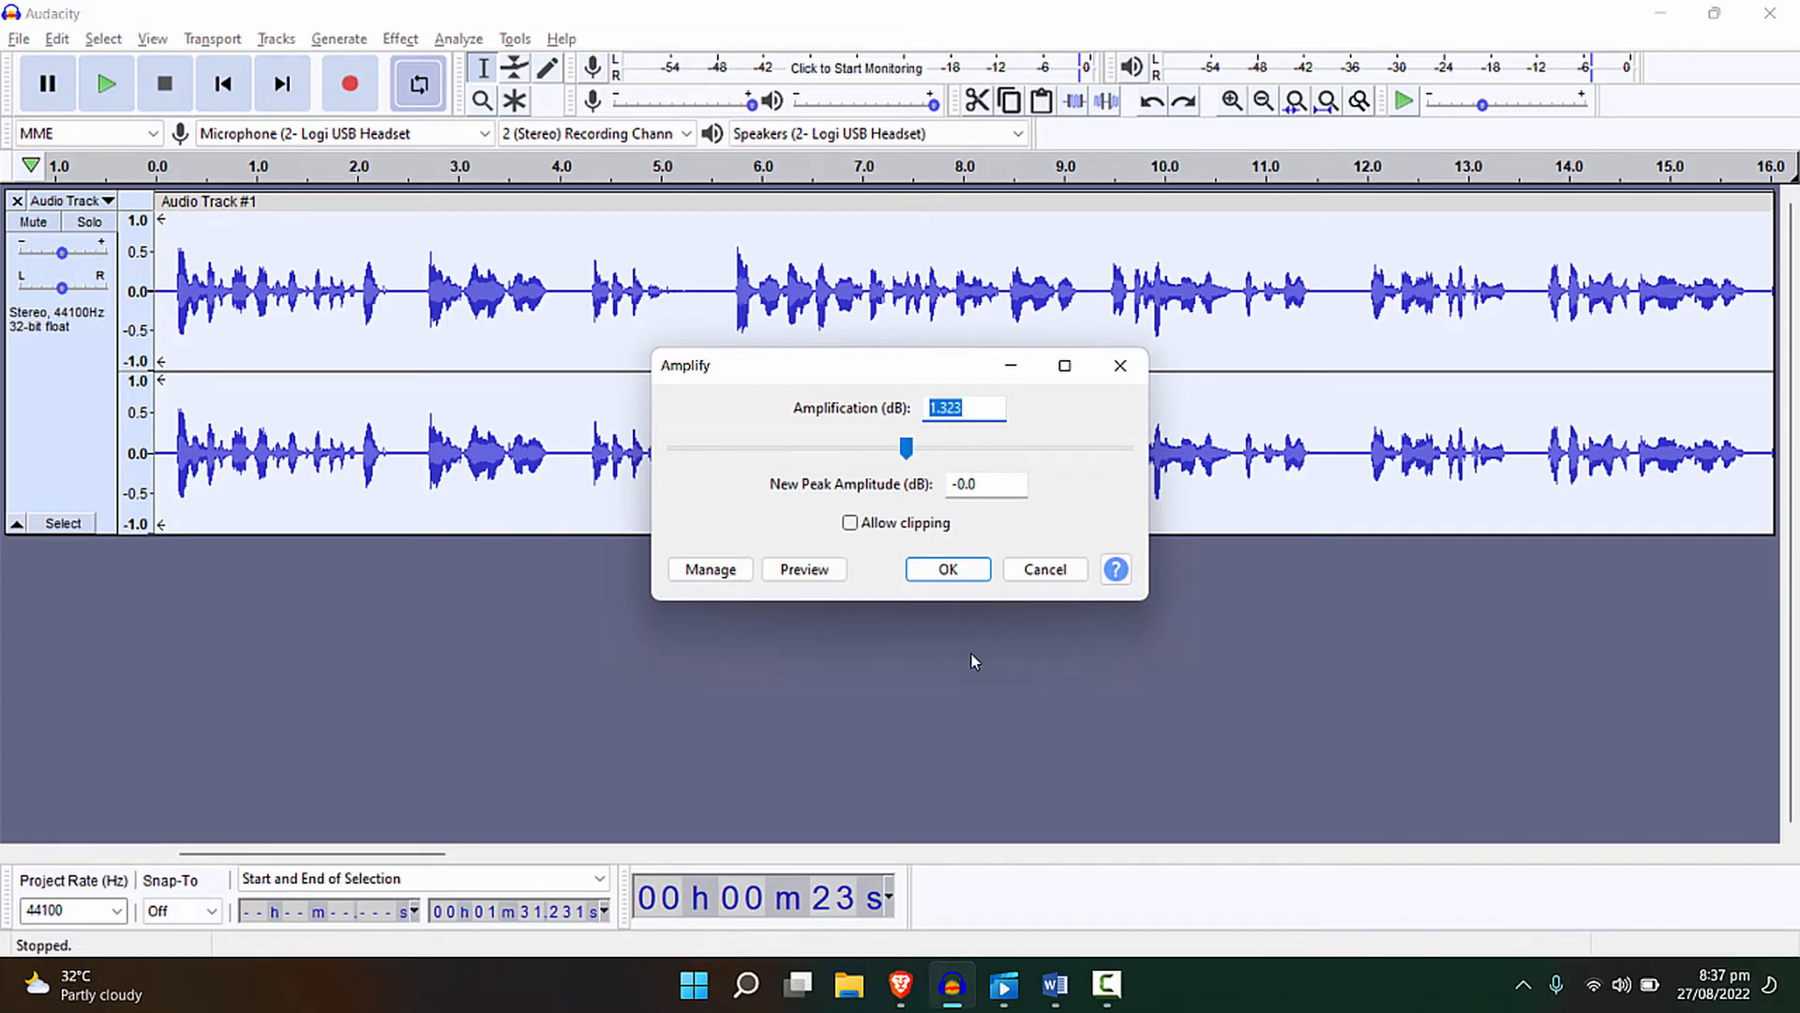
pyautogui.moveTo(896, 383)
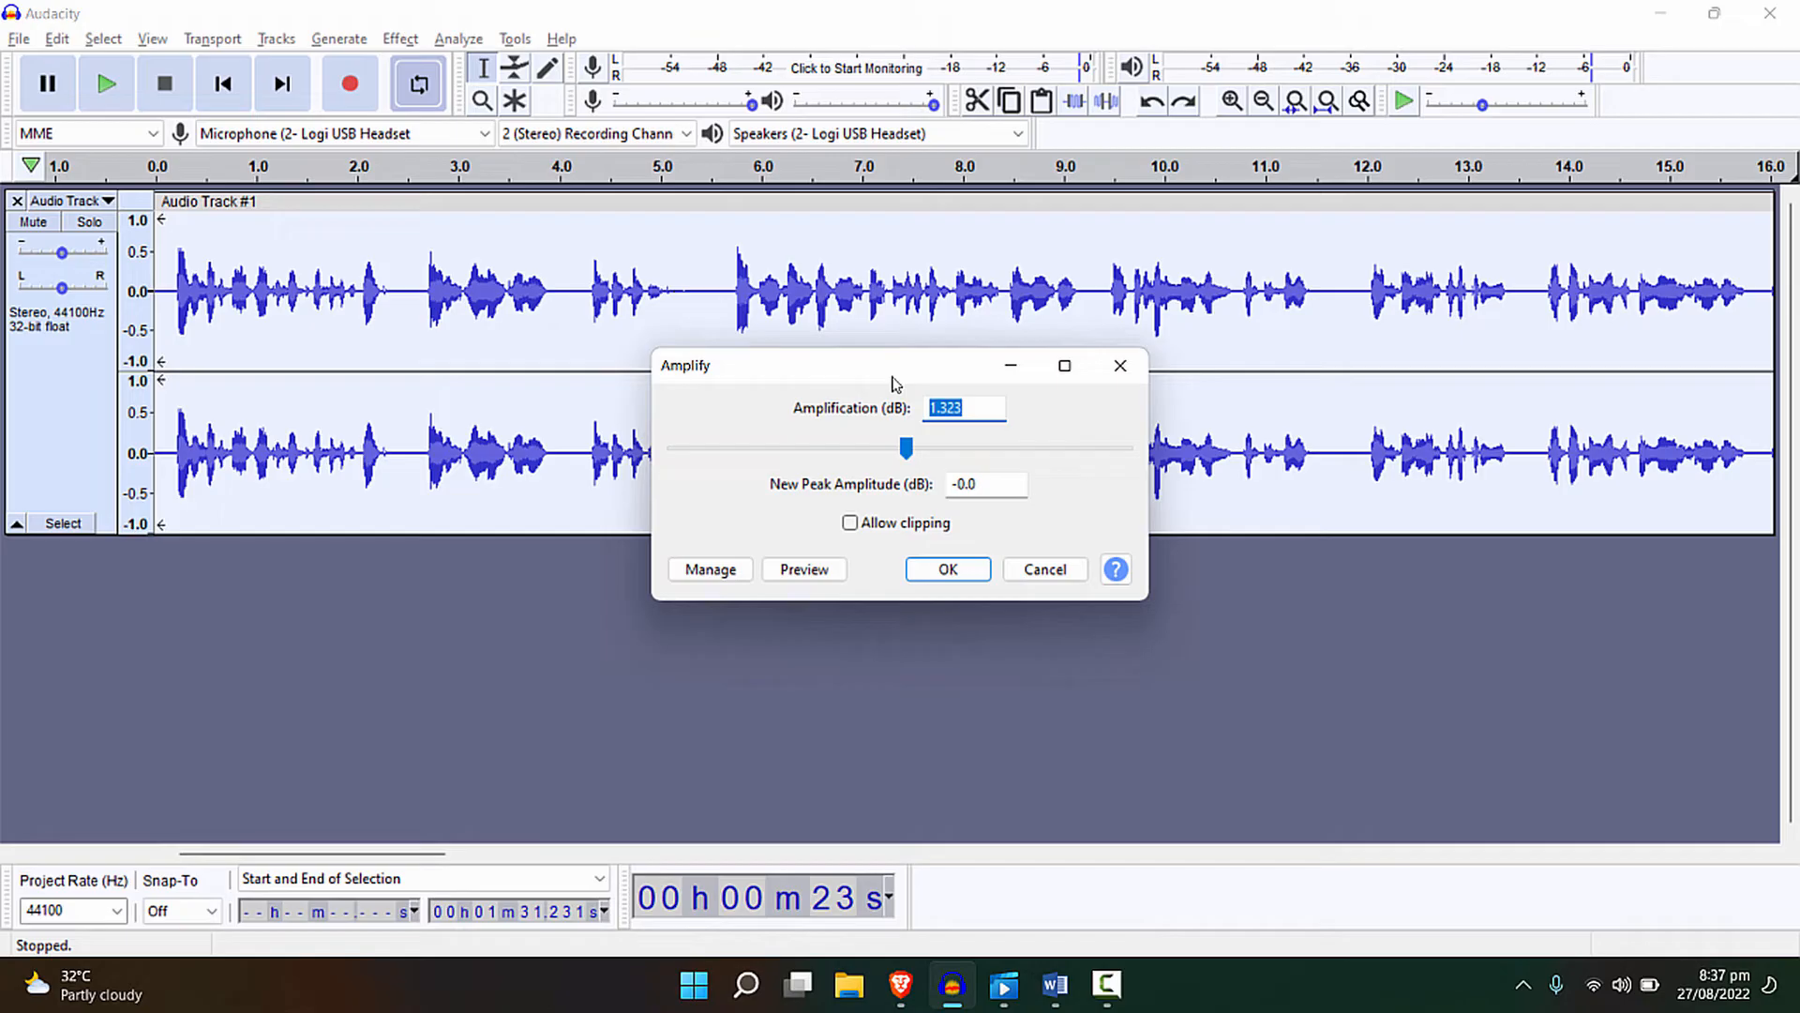
pyautogui.moveTo(987, 573)
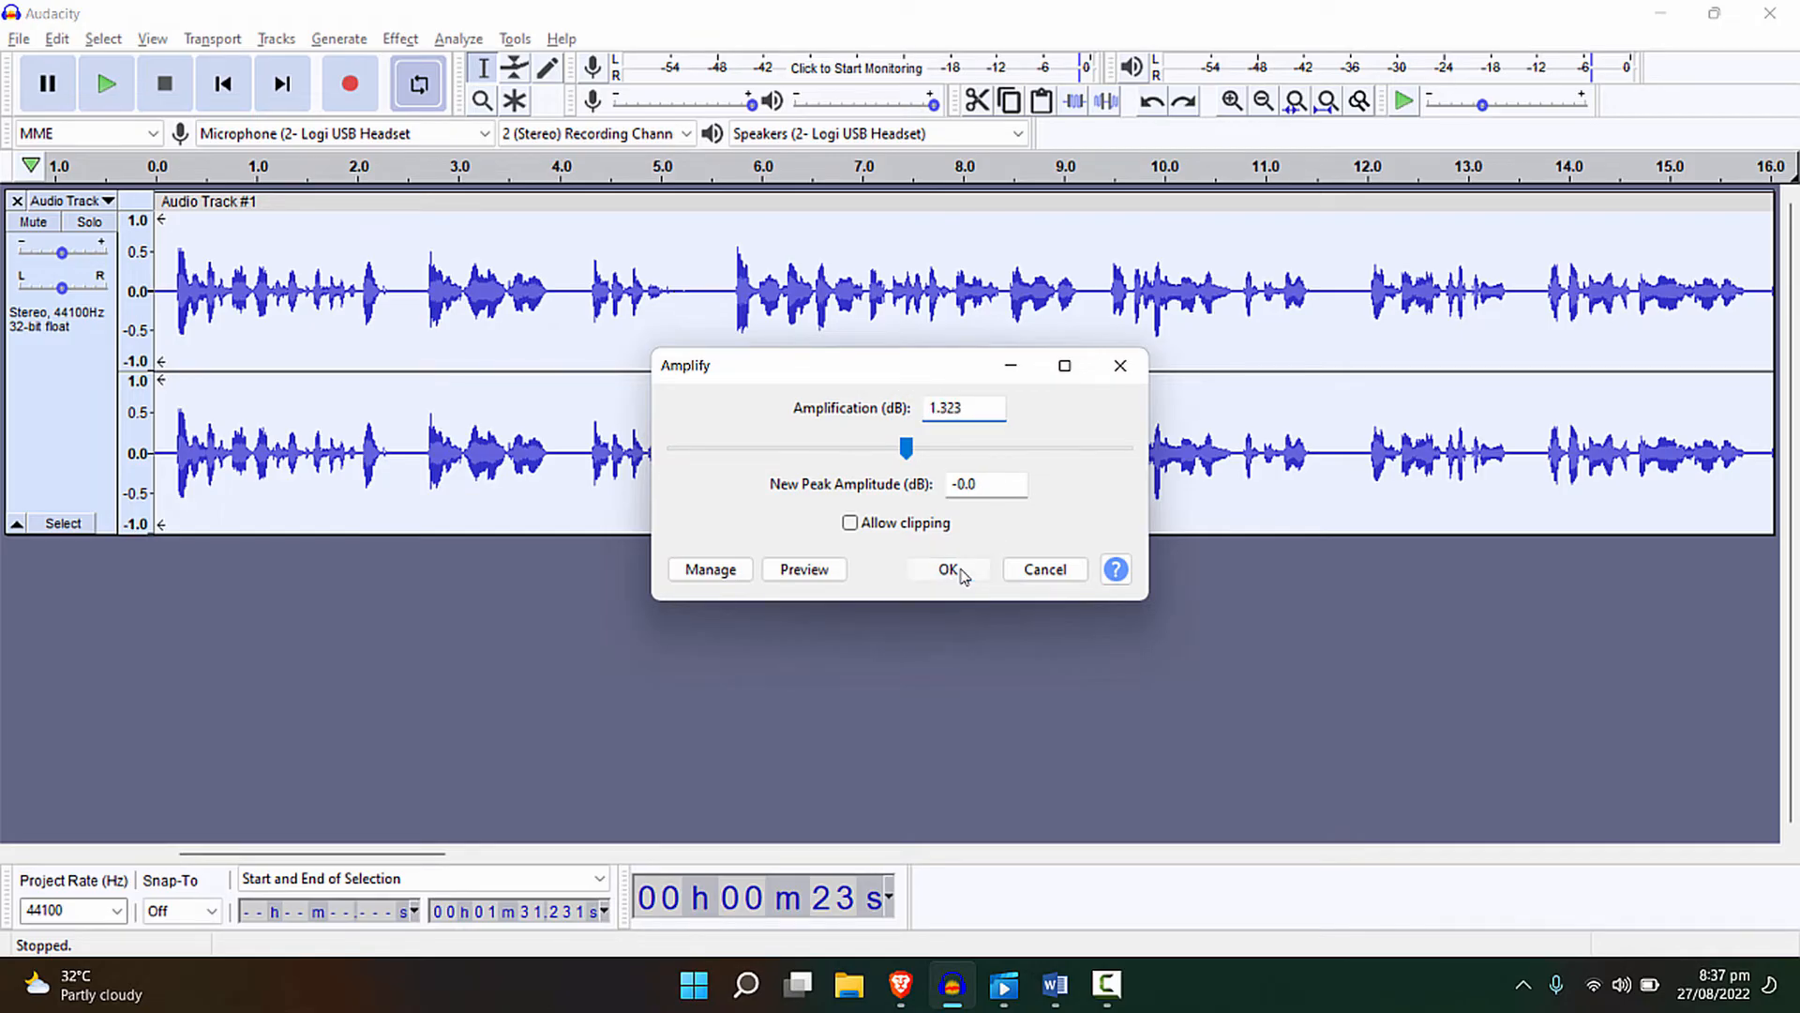
# Apply 1.323 dB of amplification to the whole speech track.
pyautogui.click(946, 570)
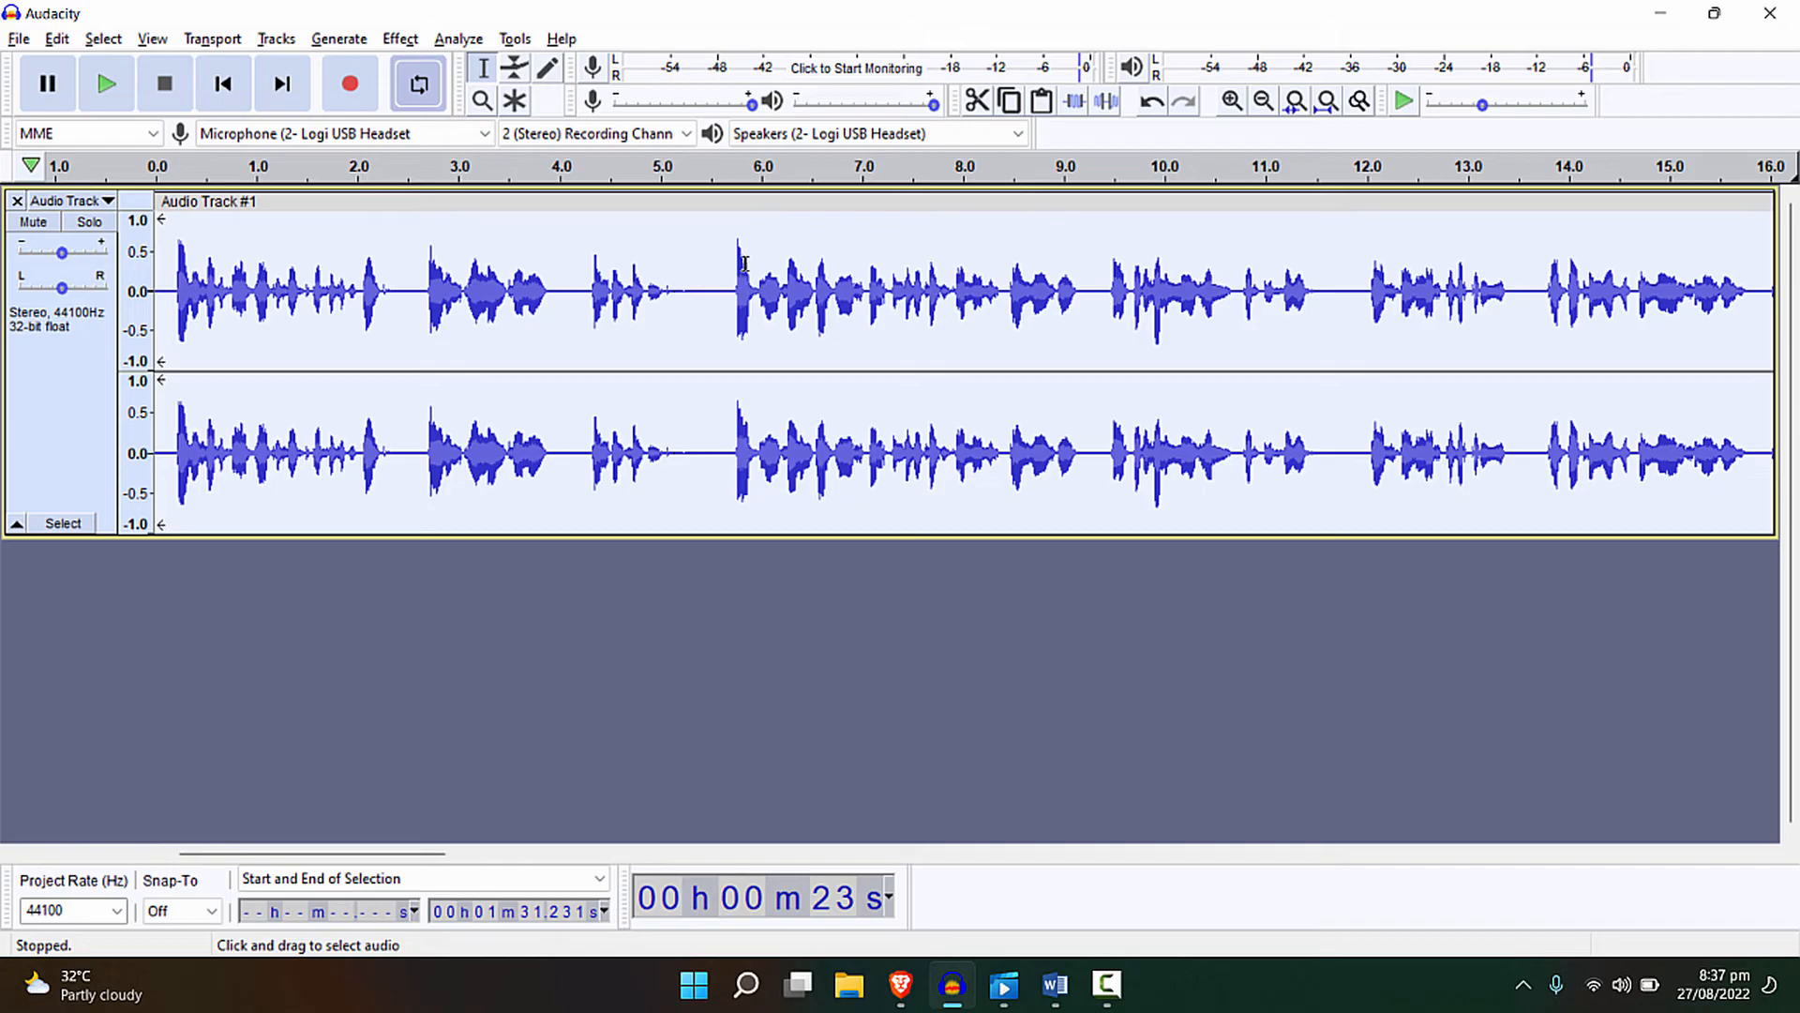
pyautogui.moveTo(792, 222)
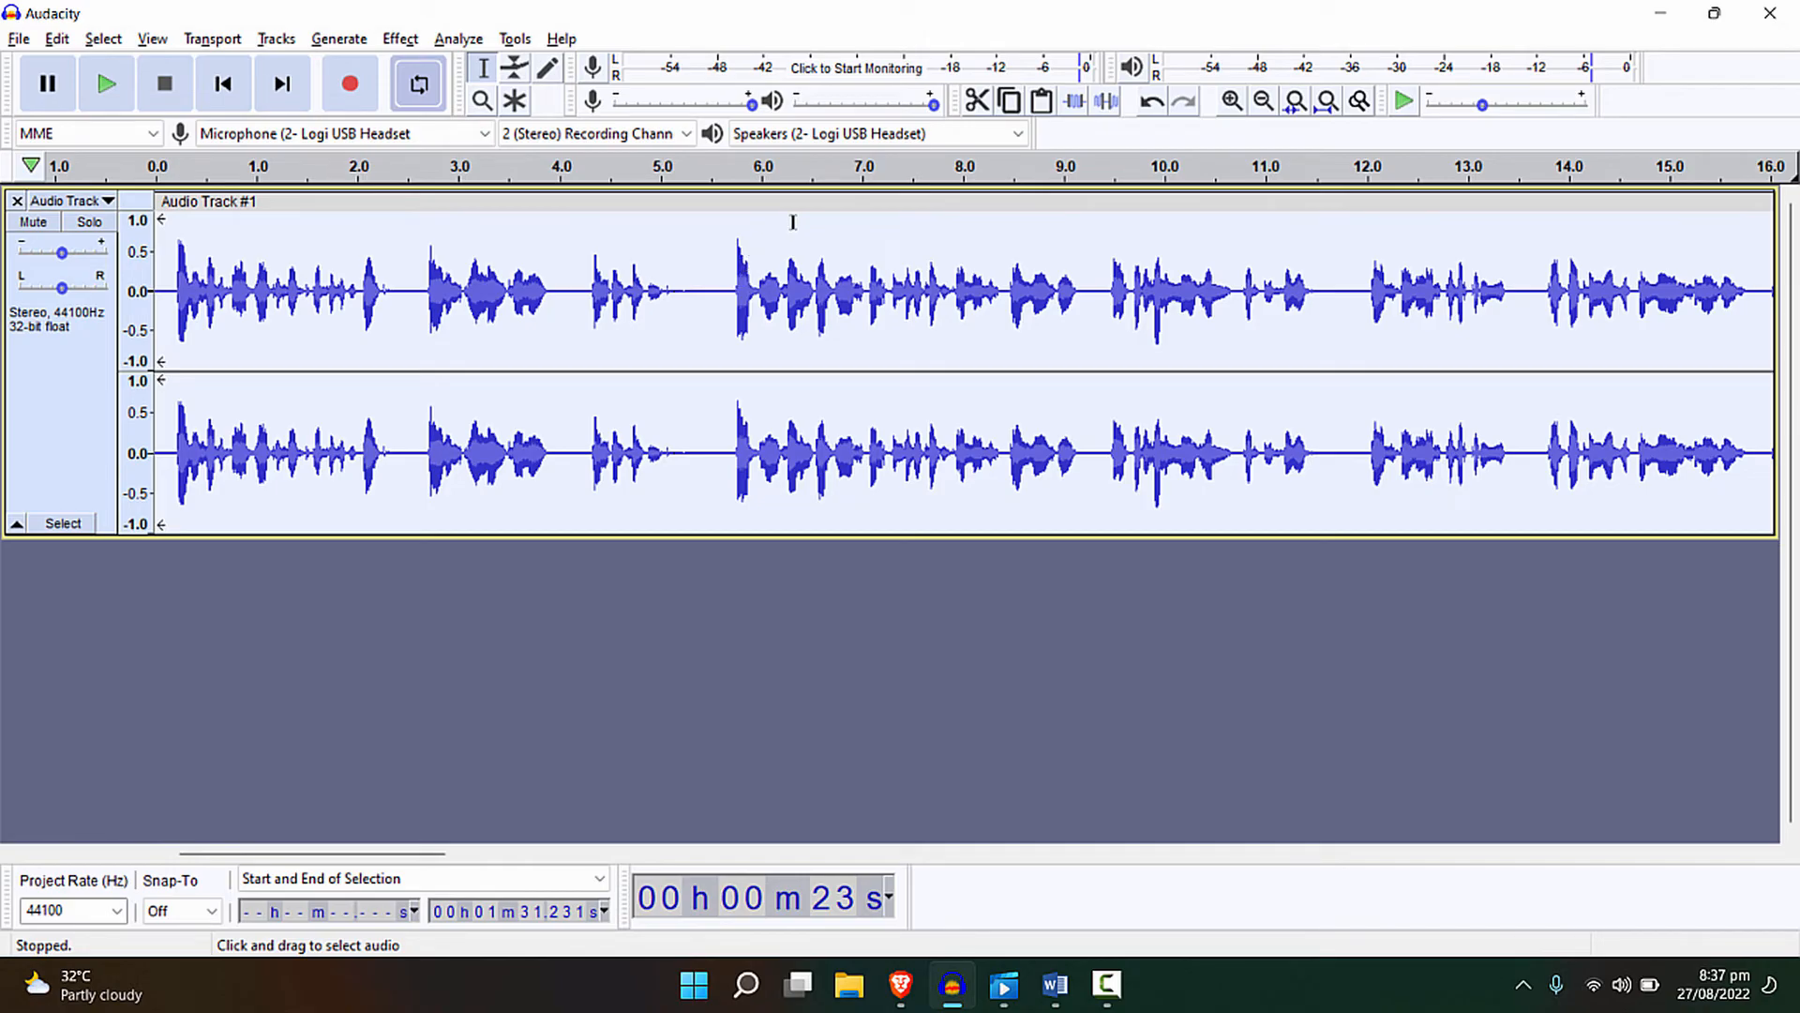
pyautogui.moveTo(804, 250)
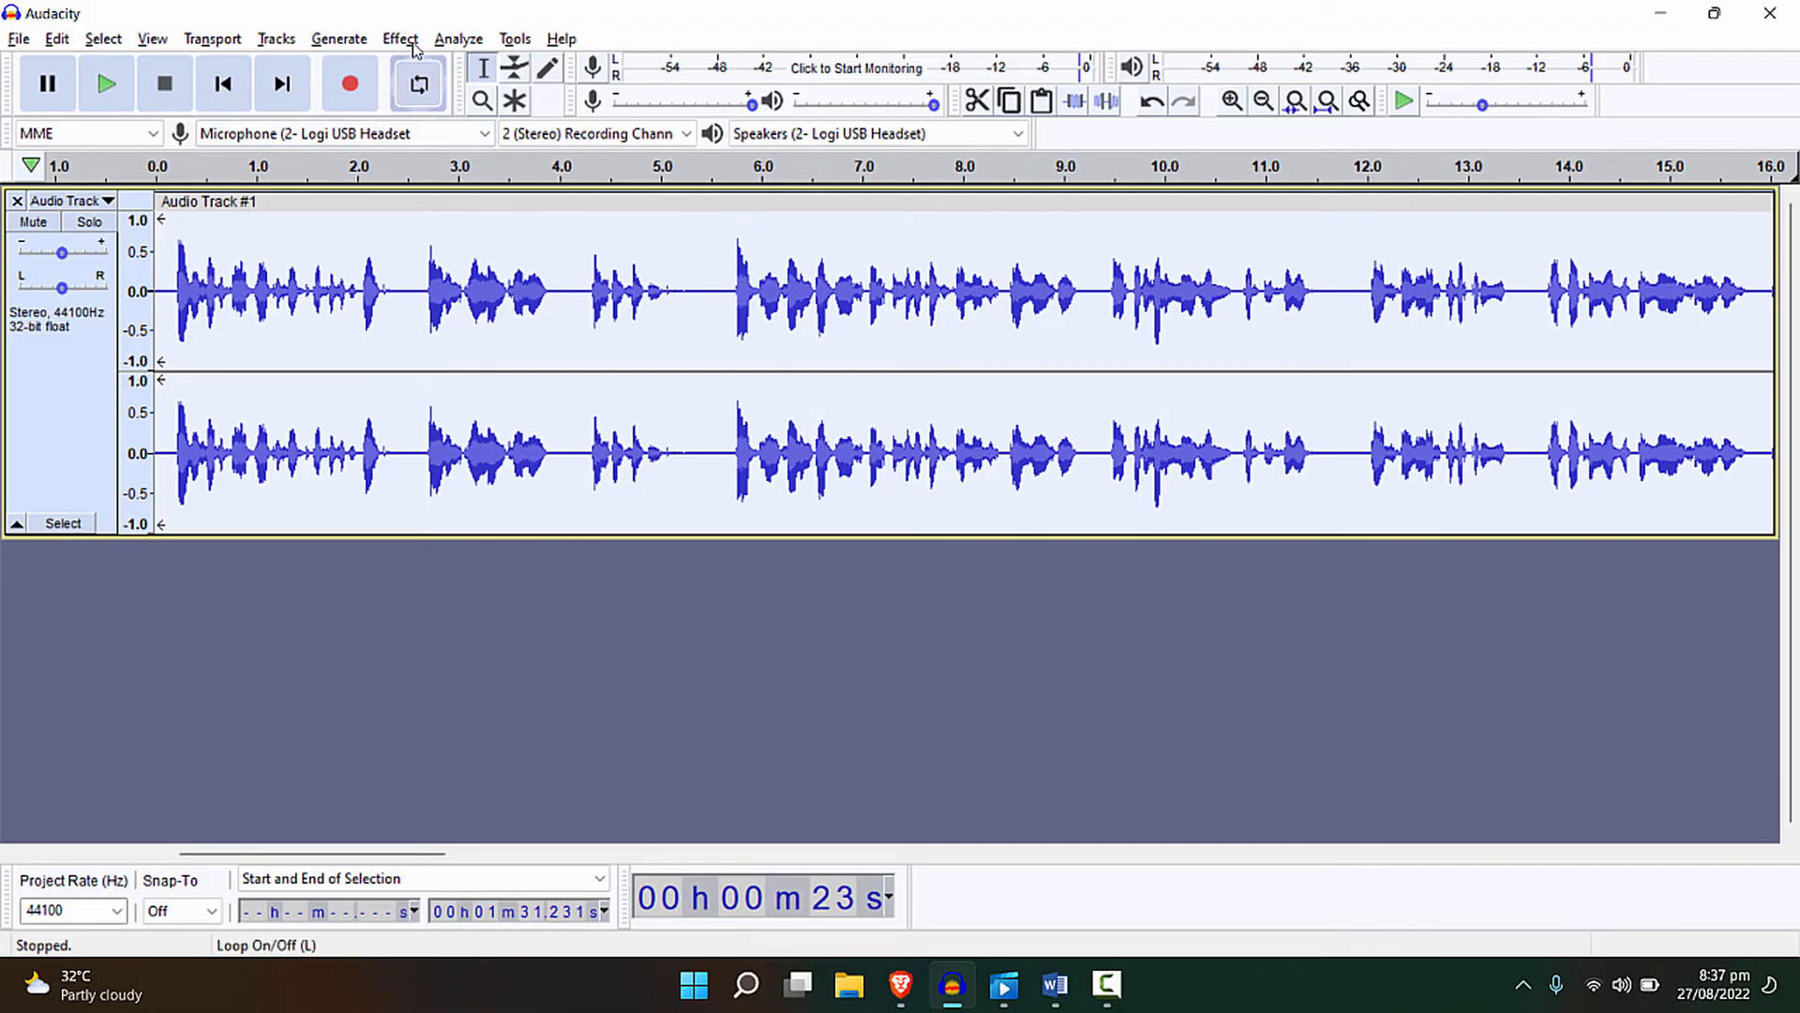
# Apply a second Amplify pass of 3 dB to the whole speech track.
pyautogui.click(400, 37)
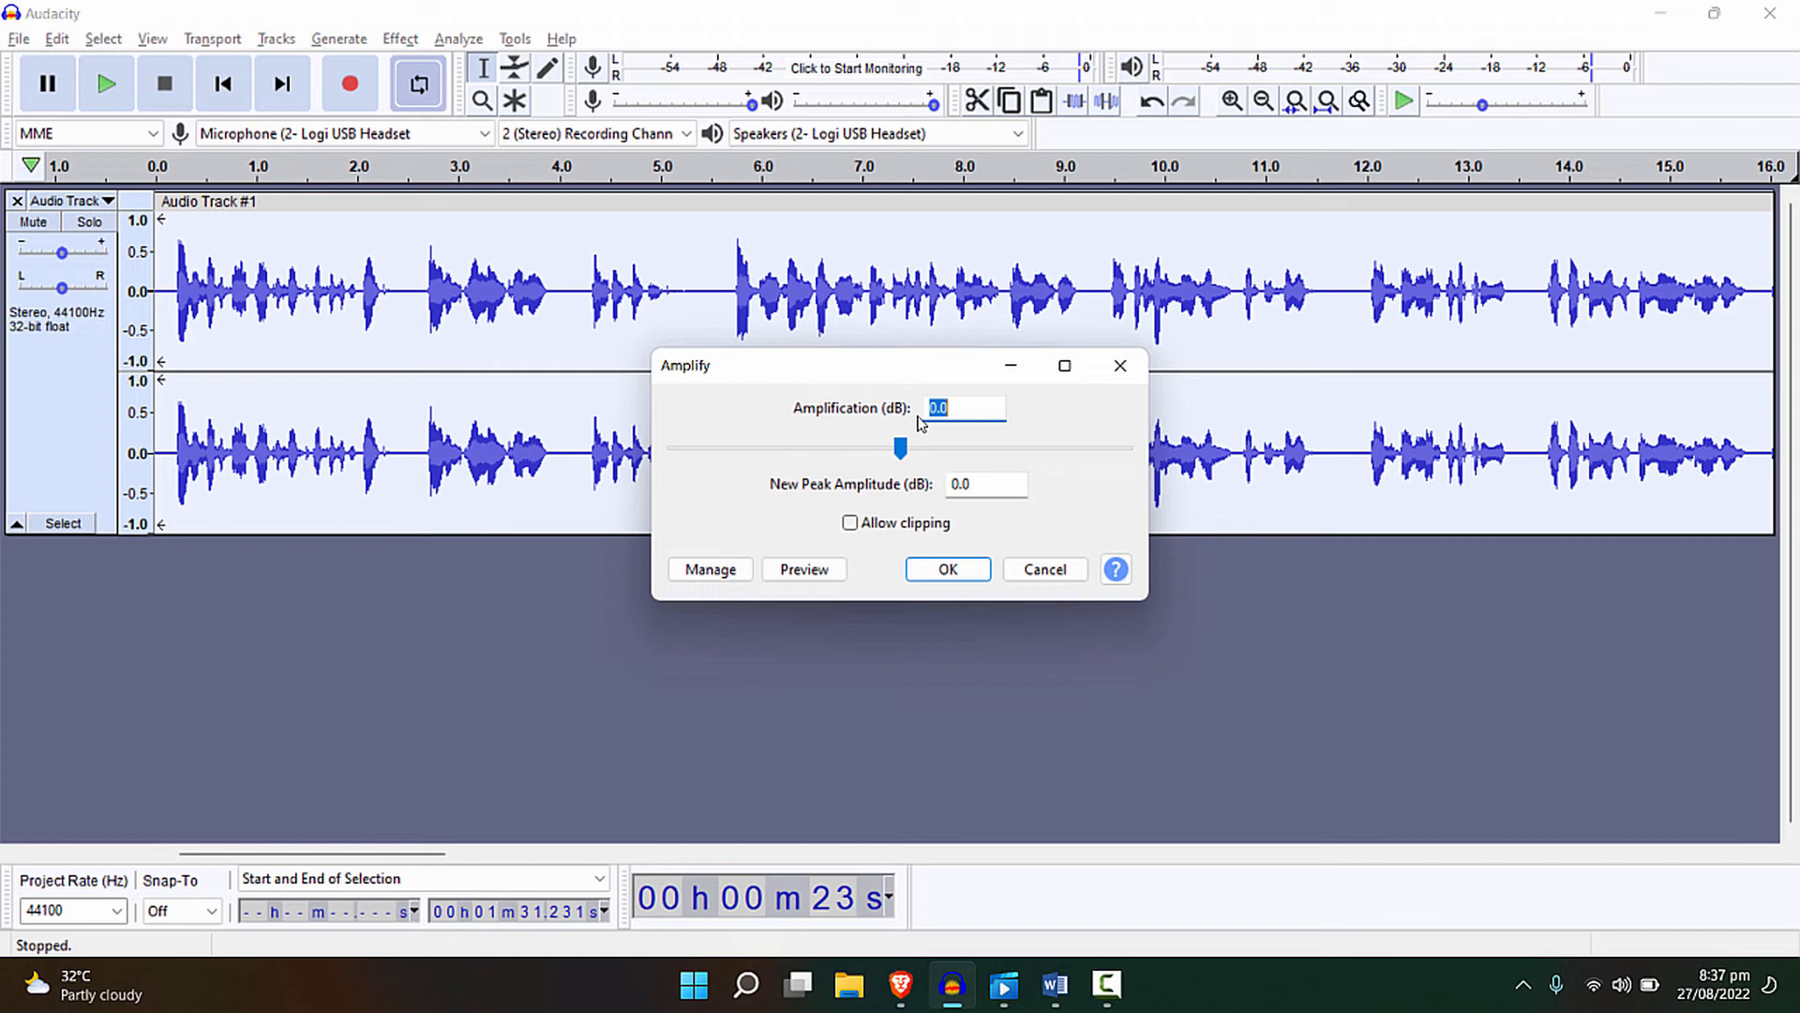
pyautogui.moveTo(1151, 526)
pyautogui.write('3')
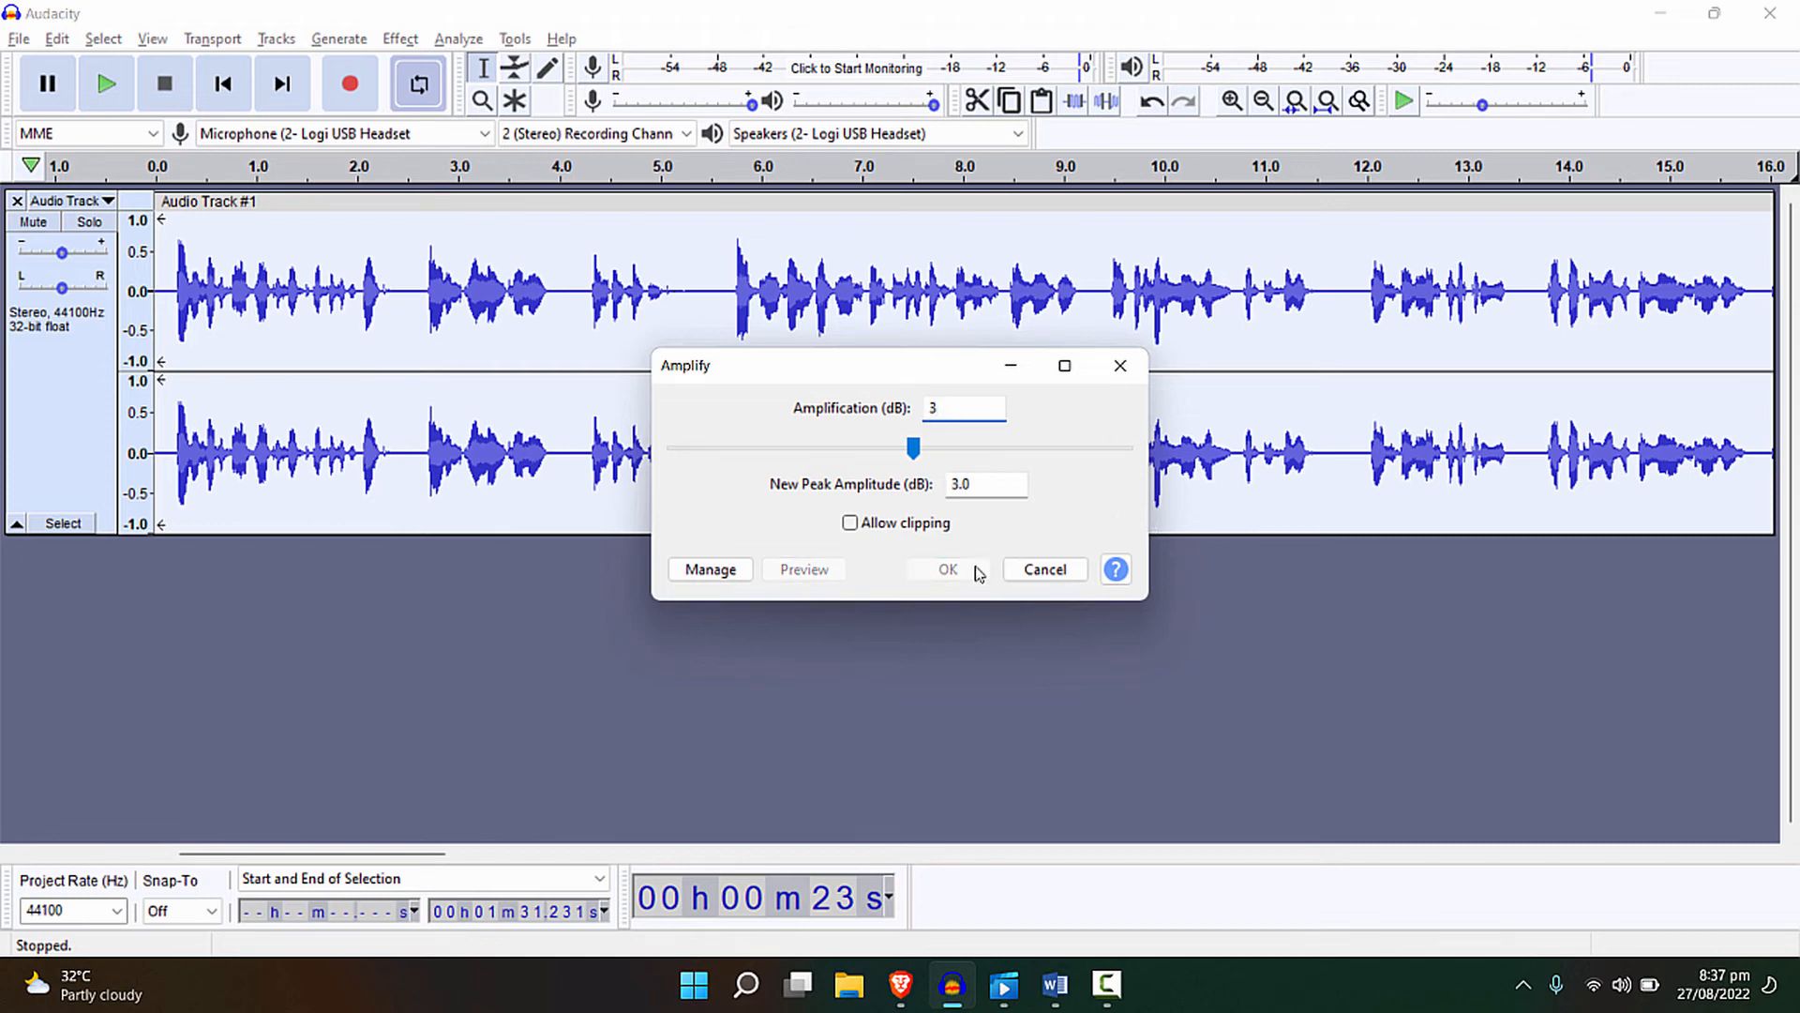
pyautogui.click(946, 568)
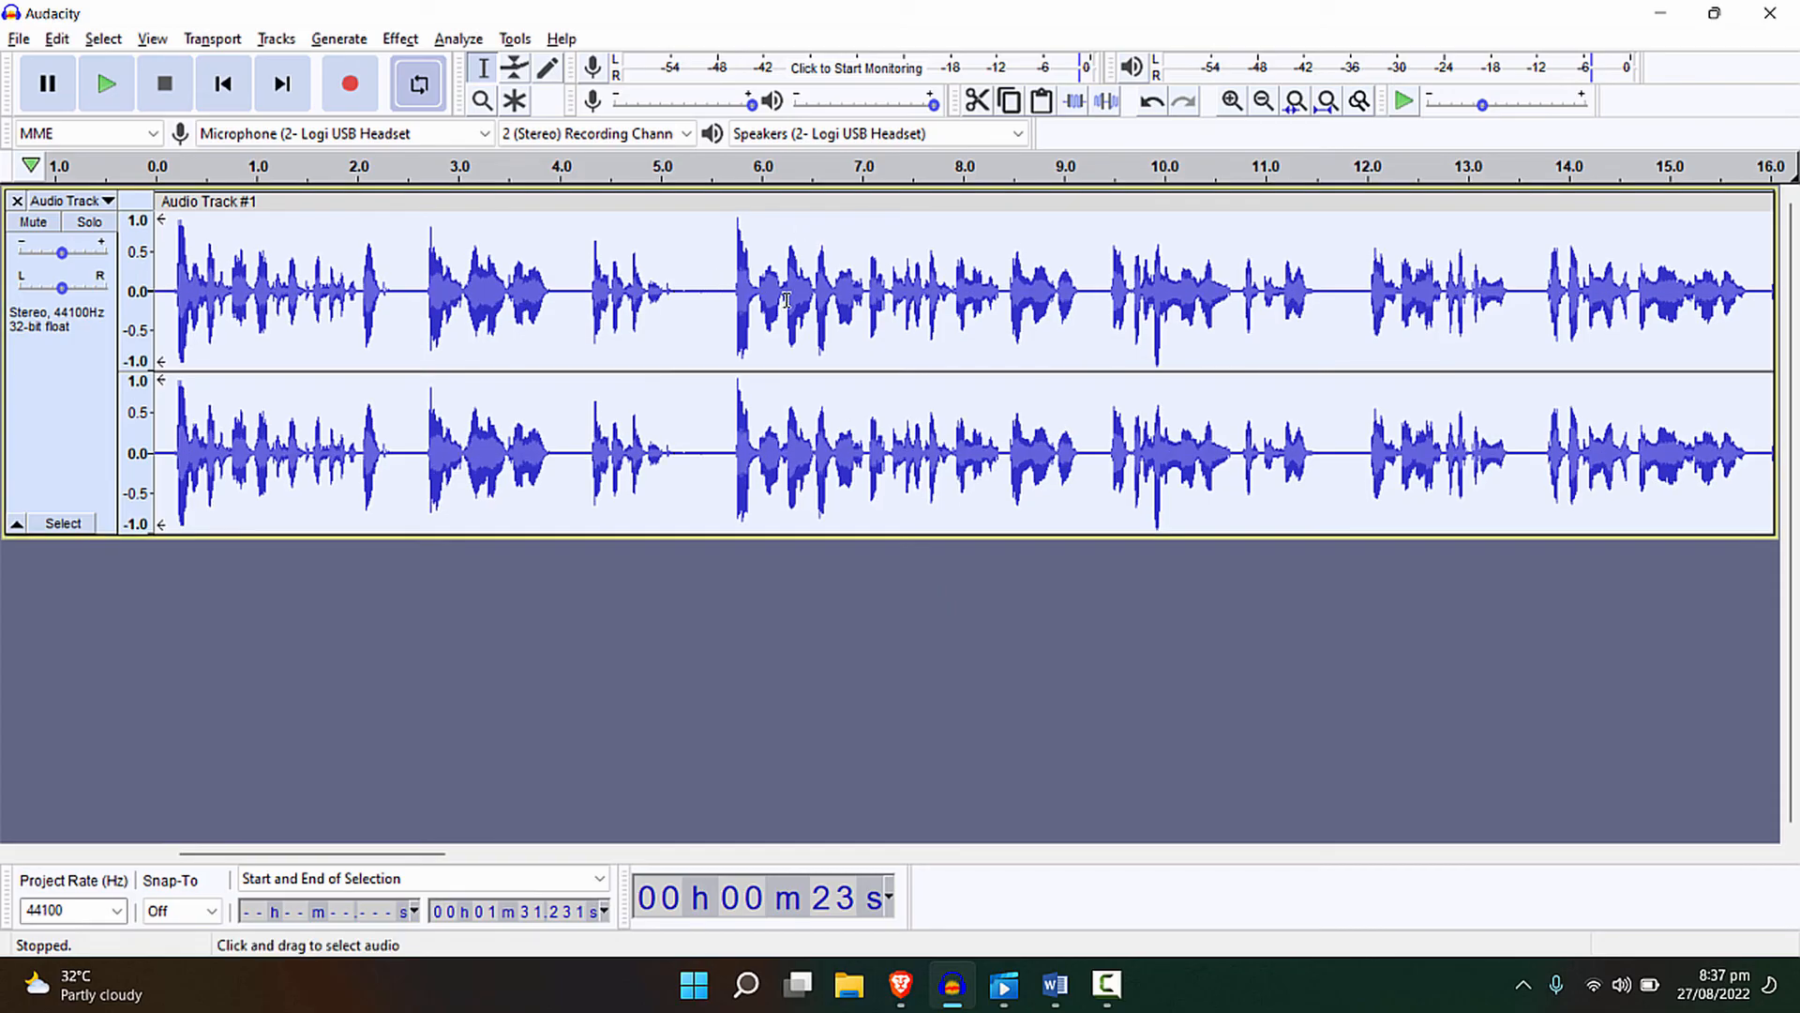
pyautogui.moveTo(822, 382)
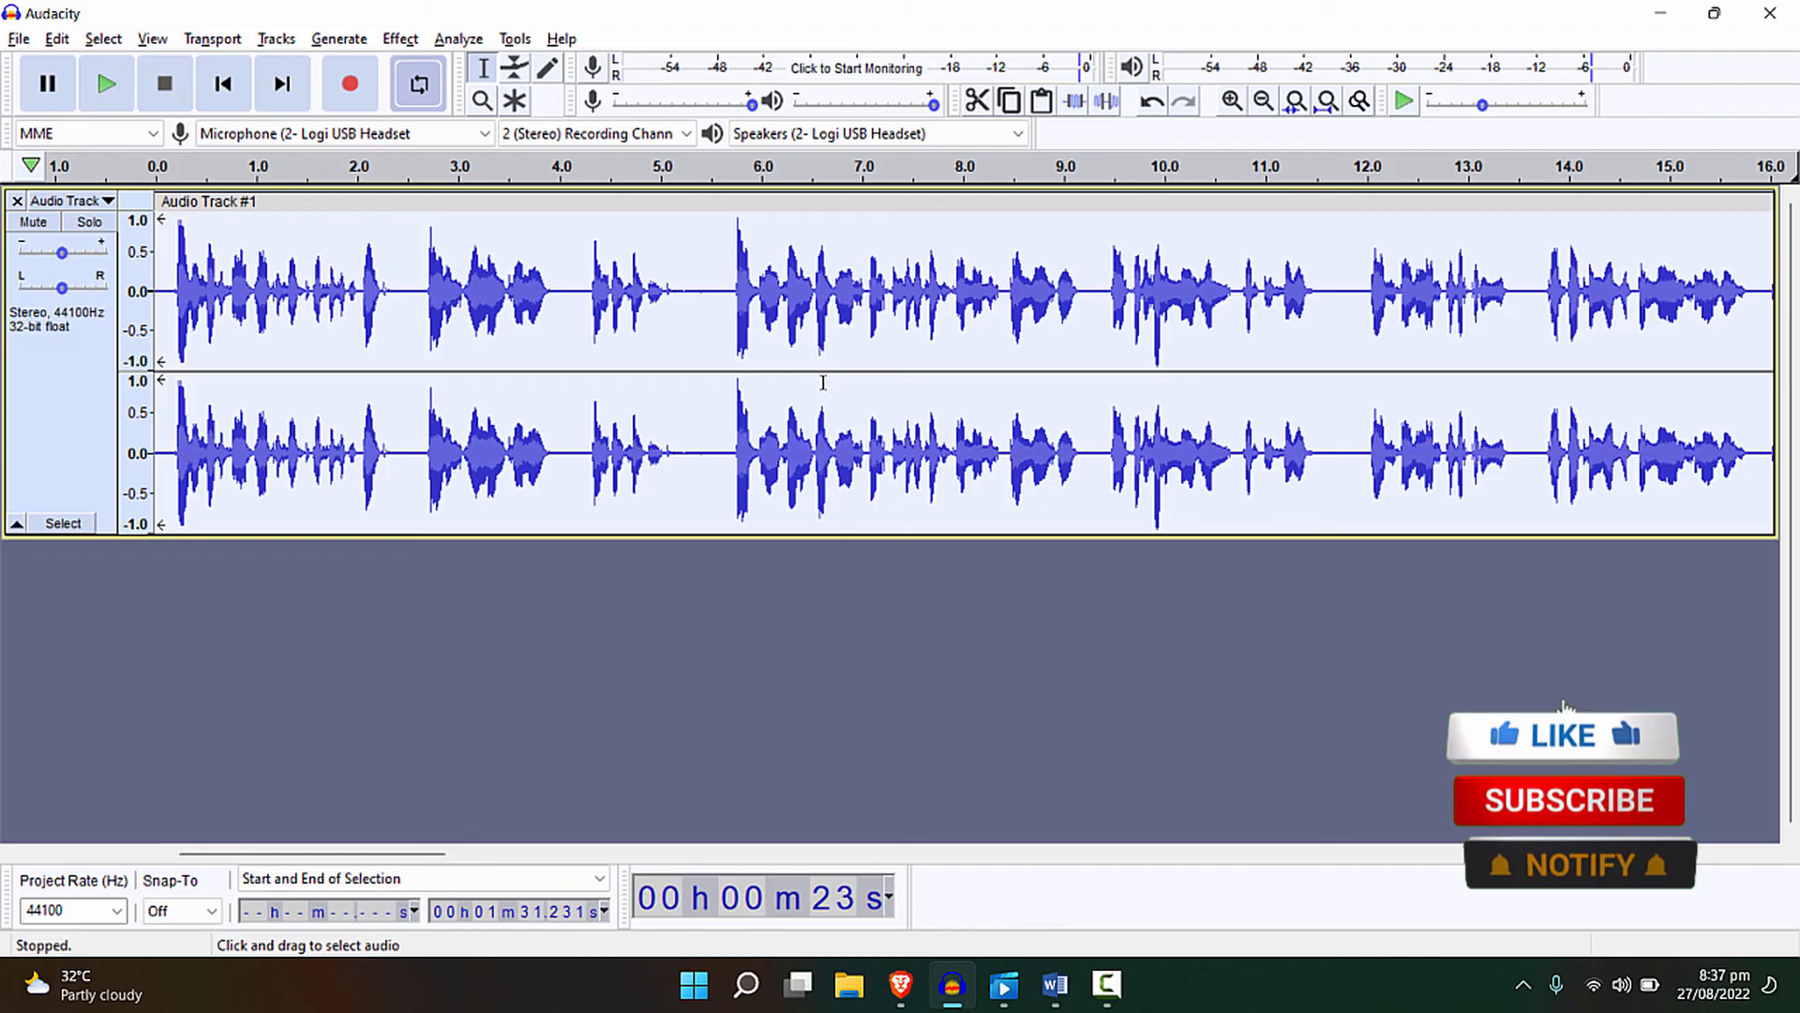
pyautogui.click(1561, 735)
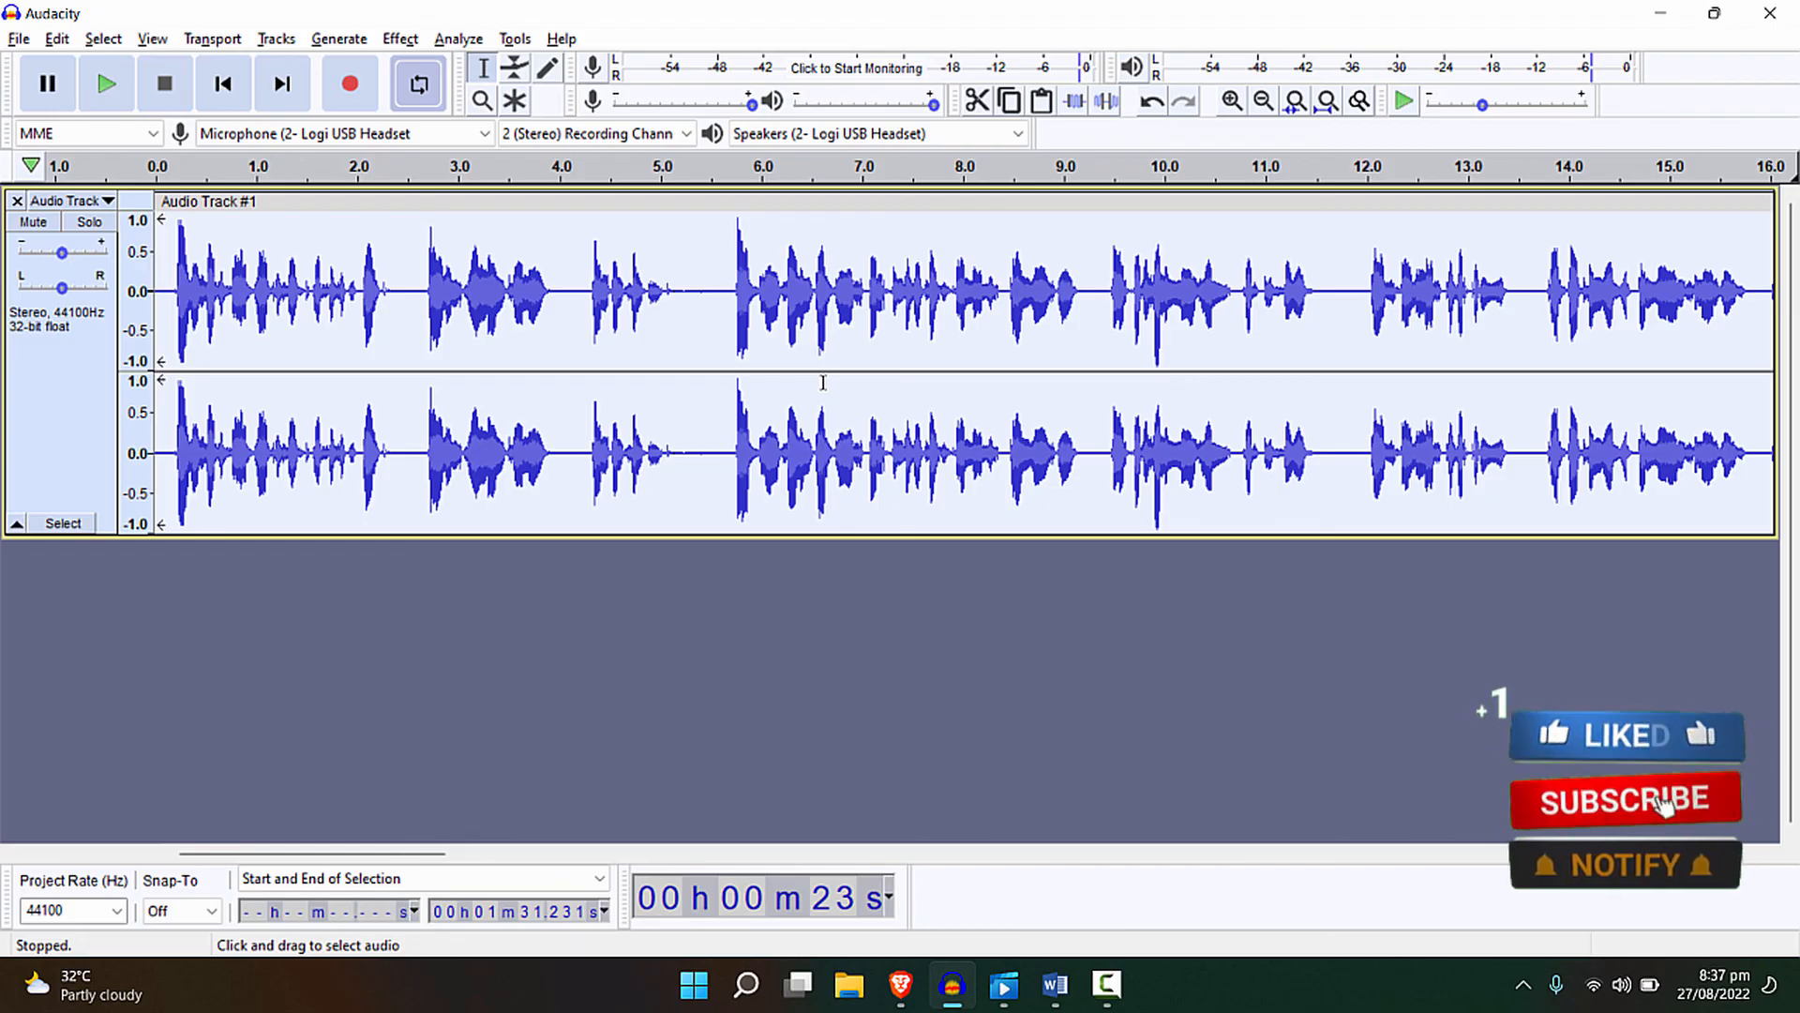
pyautogui.click(1623, 800)
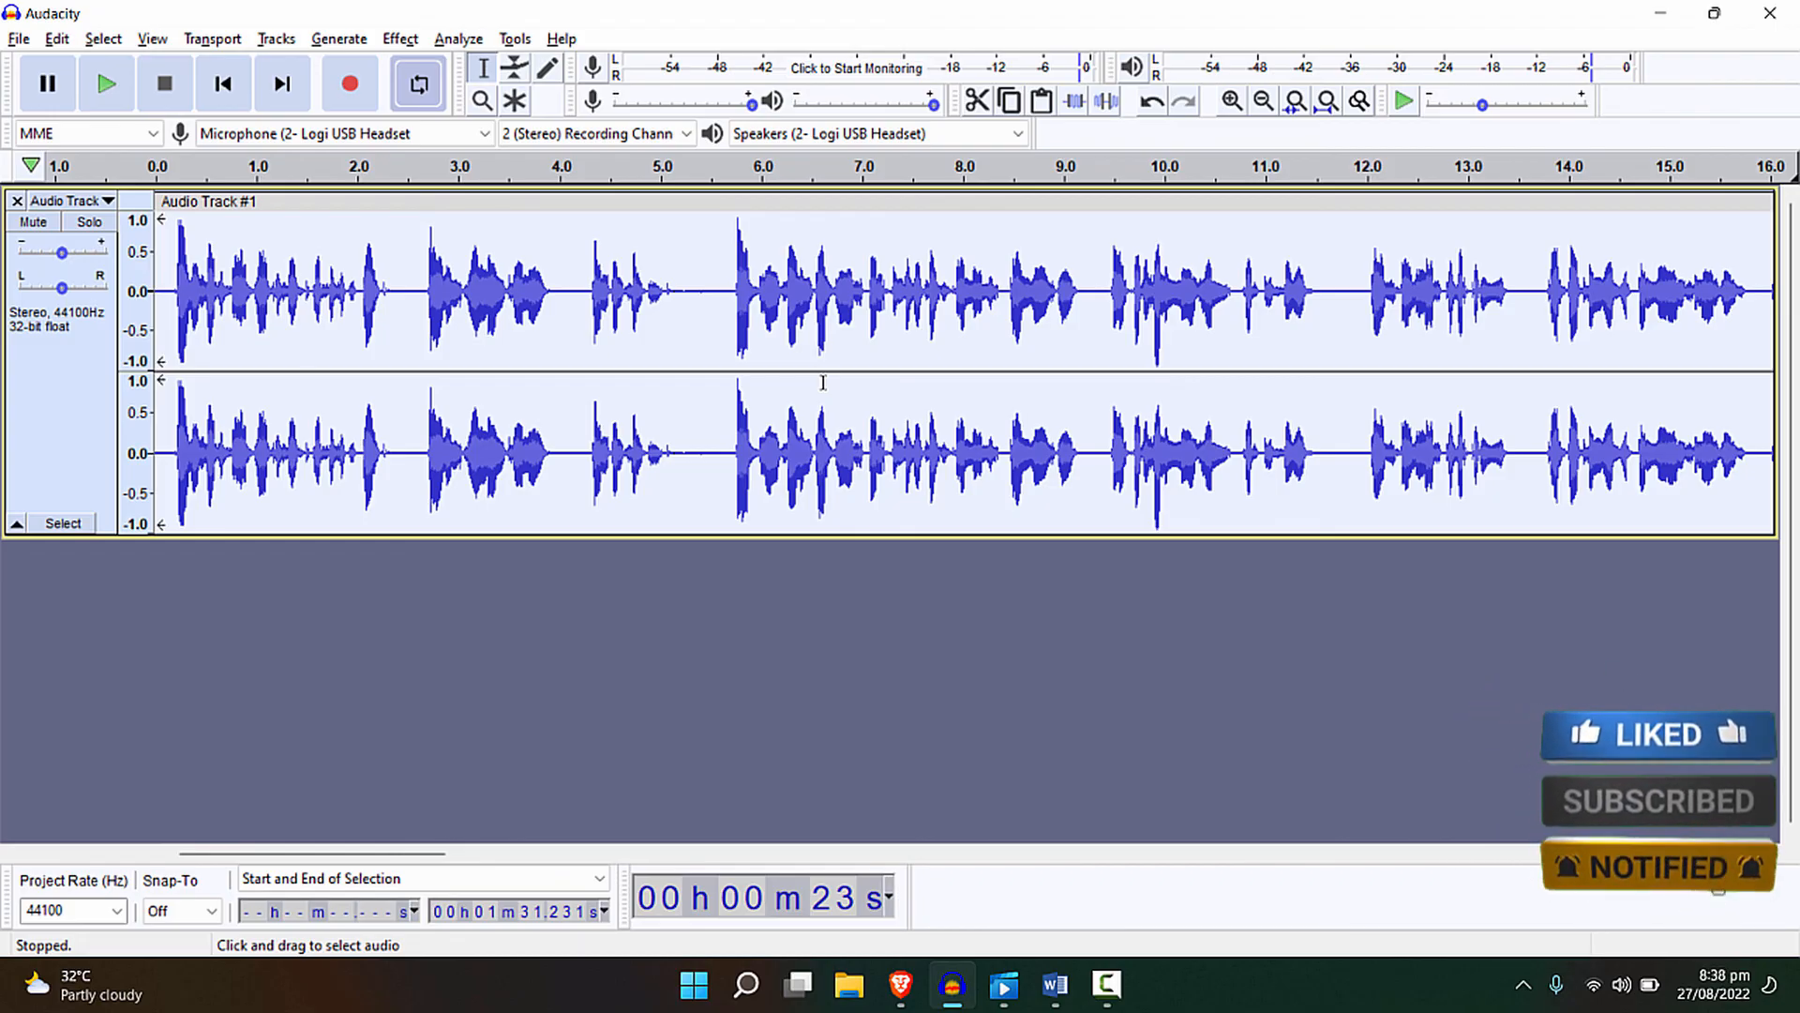